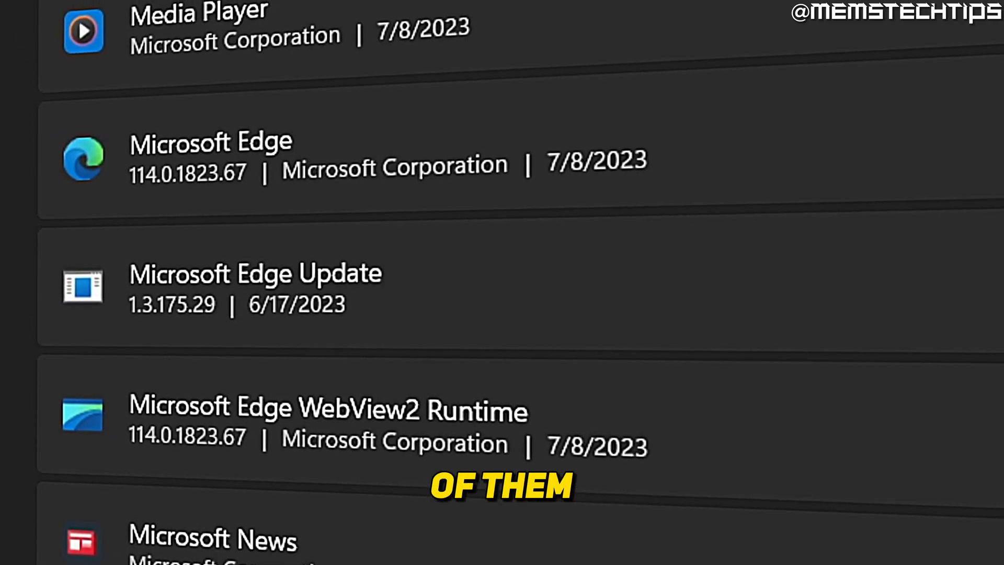
Download the HiBit Uninstaller portable 3.1.25 zip from hibitsoft.ir
{"action": "left_click", "coordinate": [888, 167]}
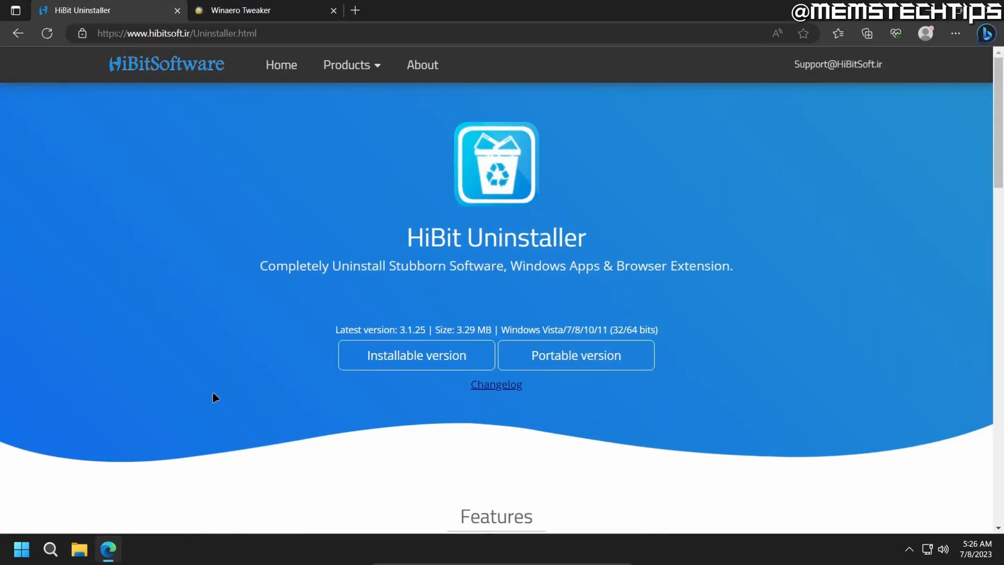
{"action": "mouse_move", "coordinate": [275, 422]}
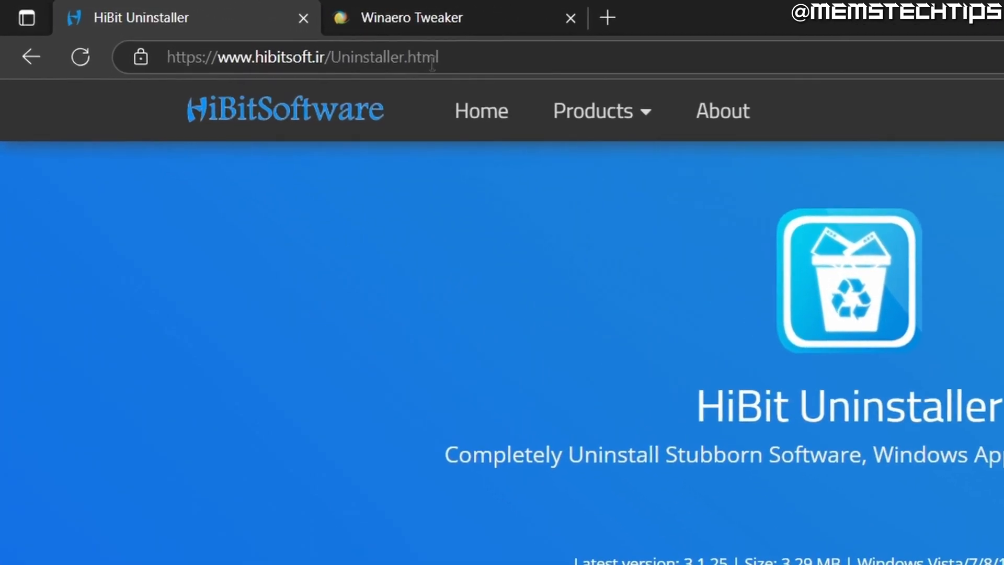
{"action": "left_click", "coordinate": [301, 57]}
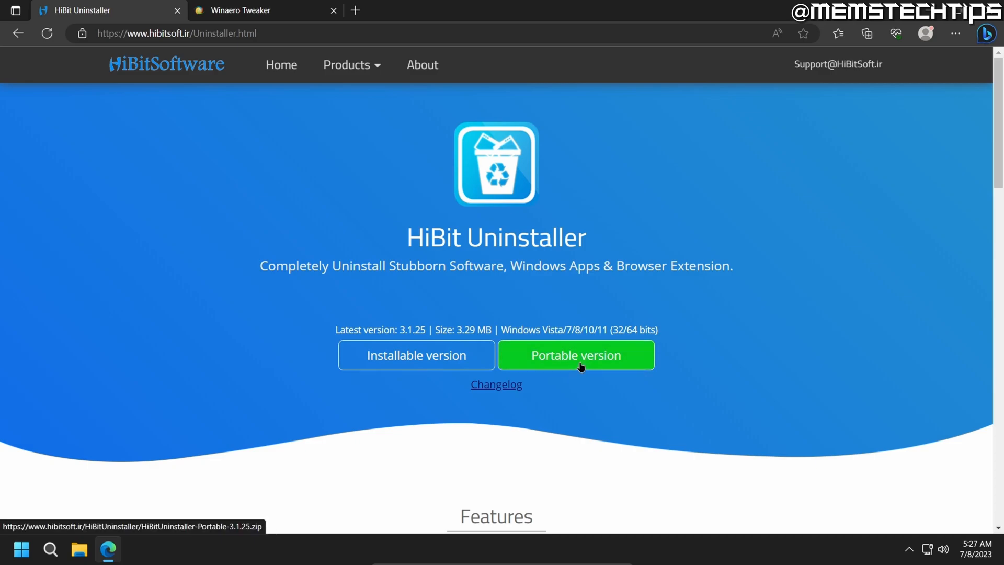
{"action": "mouse_move", "coordinate": [575, 363]}
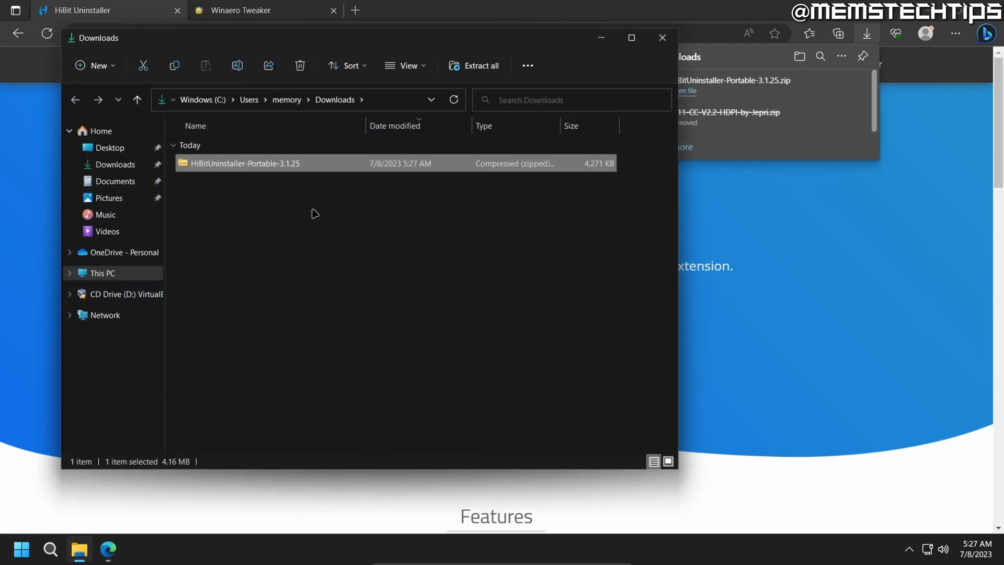
Extract the HiBit zip into its folder and run HiBitUninstaller-Portable past the SmartScreen warning
{"action": "left_click", "coordinate": [475, 64]}
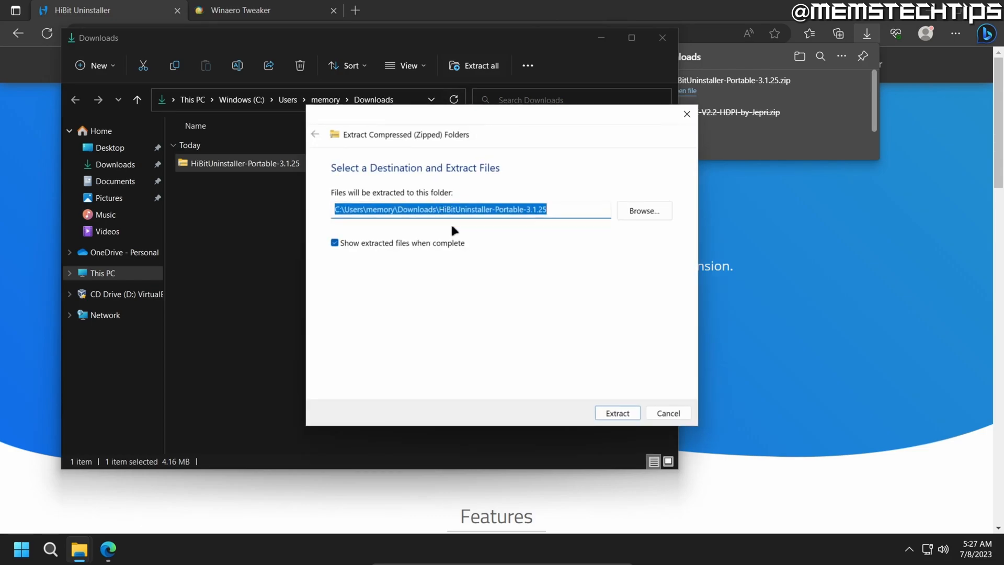
{"action": "left_click", "coordinate": [616, 413]}
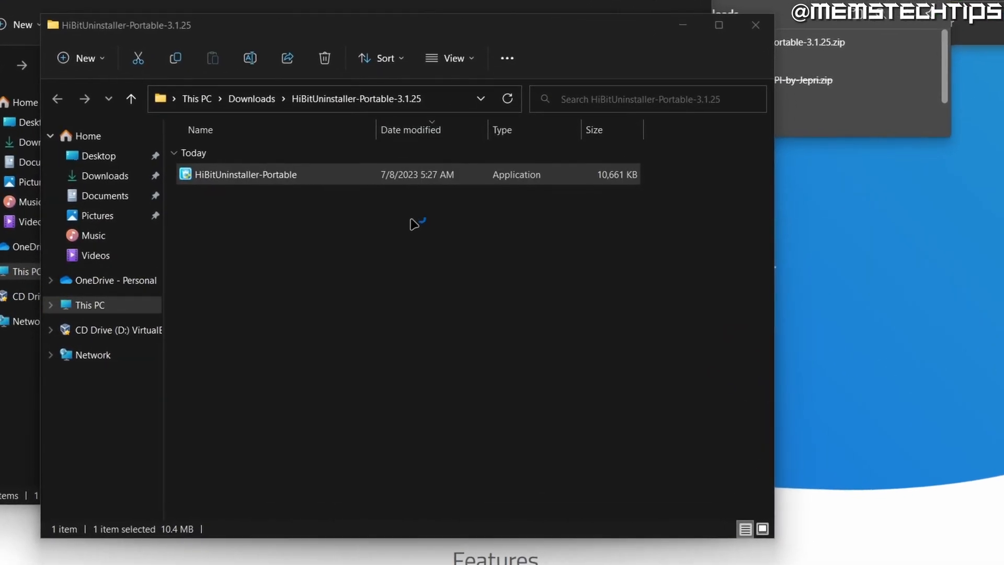
{"action": "double_click", "coordinate": [247, 174]}
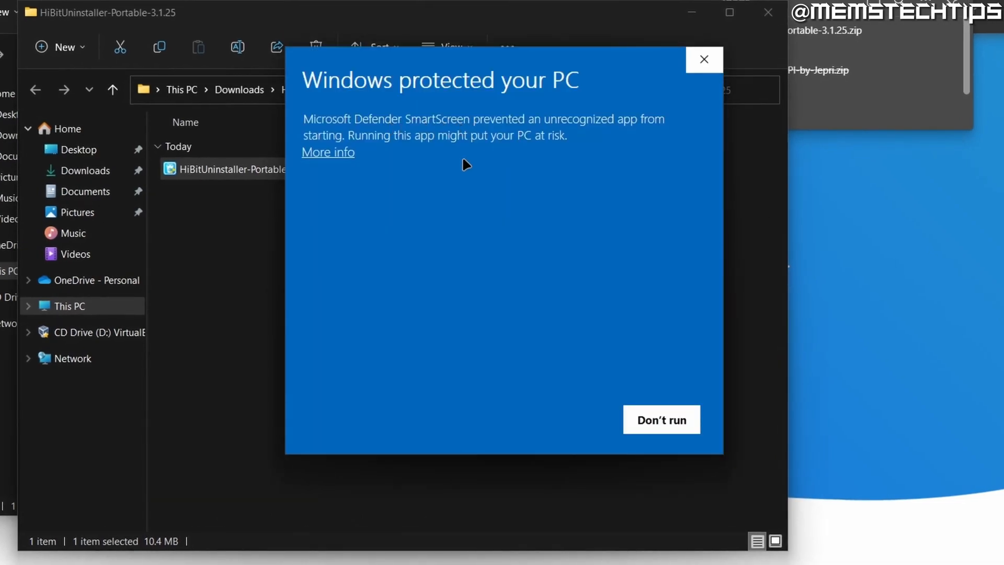
{"action": "left_click", "coordinate": [328, 152]}
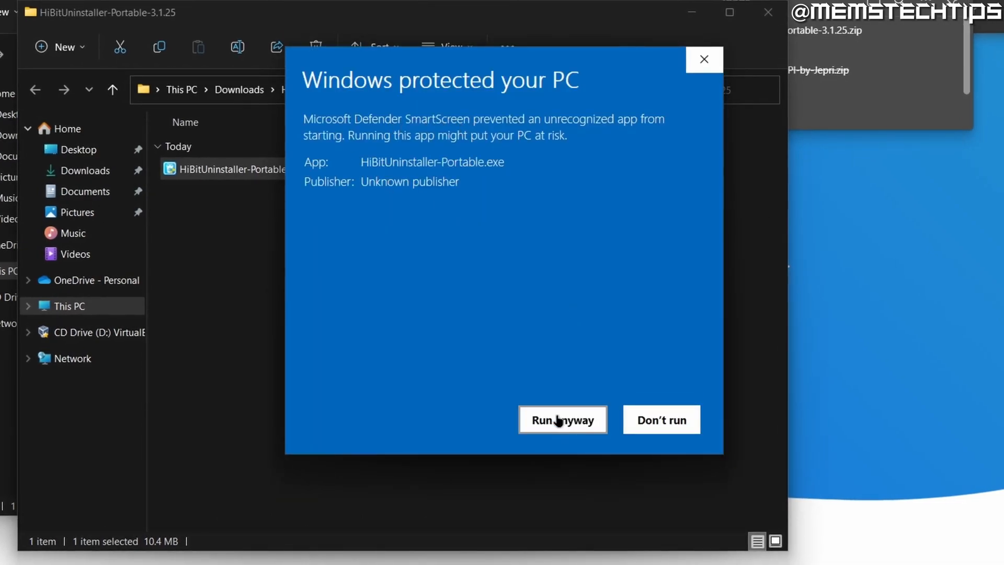
{"action": "left_click", "coordinate": [561, 420]}
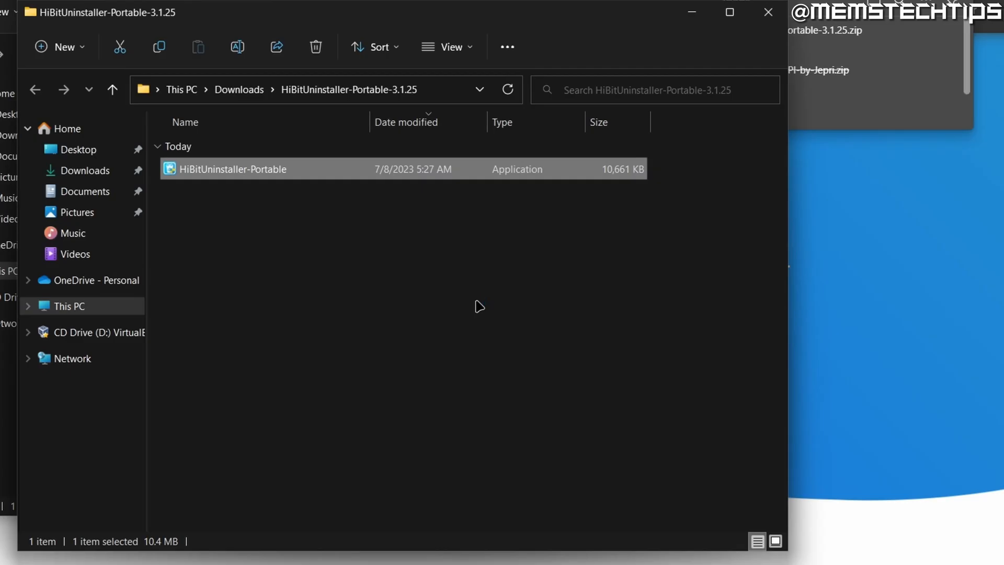
Start HiBit Uninstaller with settings beside the executable and select Microsoft Edge in the programs list
{"action": "double_click", "coordinate": [233, 169]}
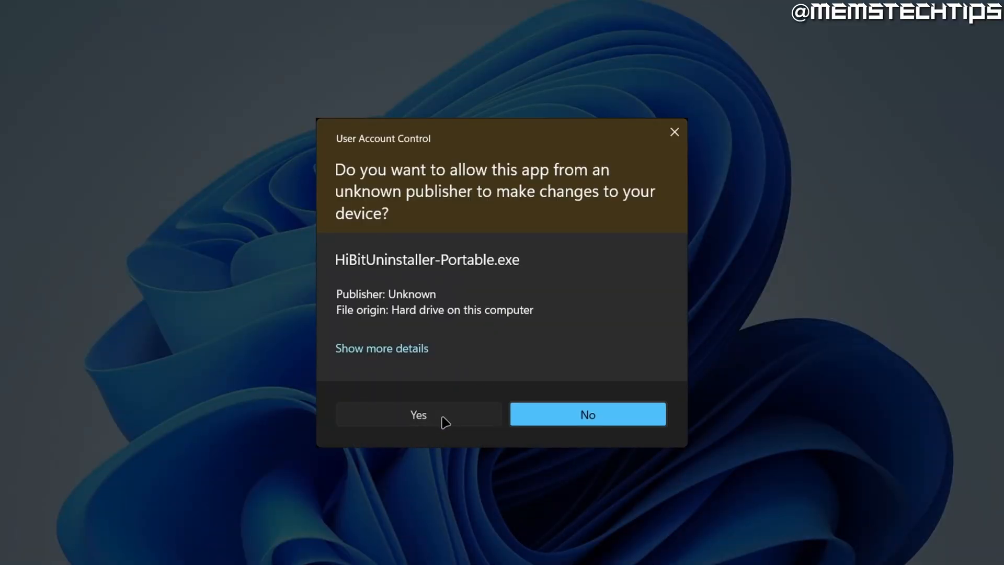
{"action": "left_click", "coordinate": [418, 414]}
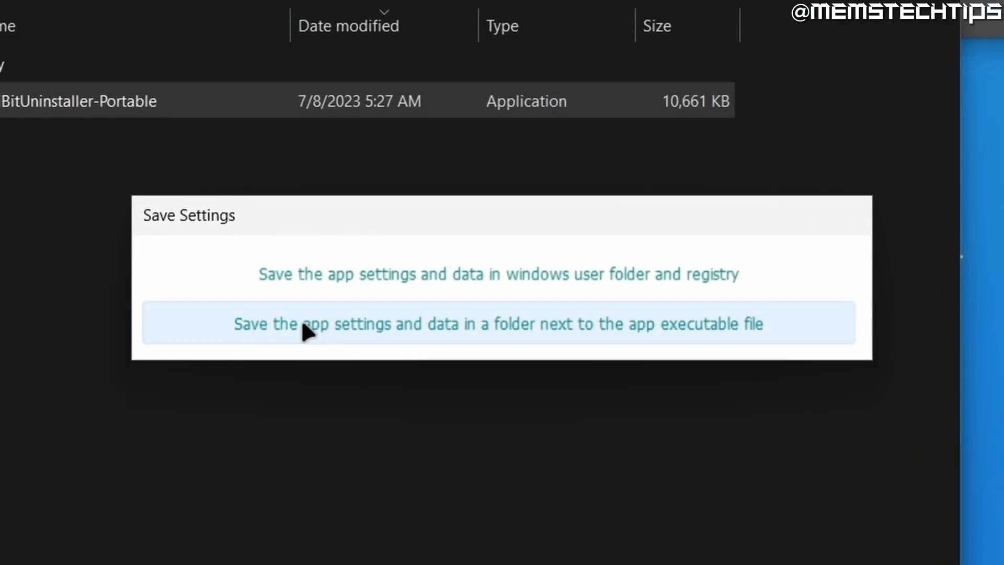
{"action": "mouse_move", "coordinate": [356, 337]}
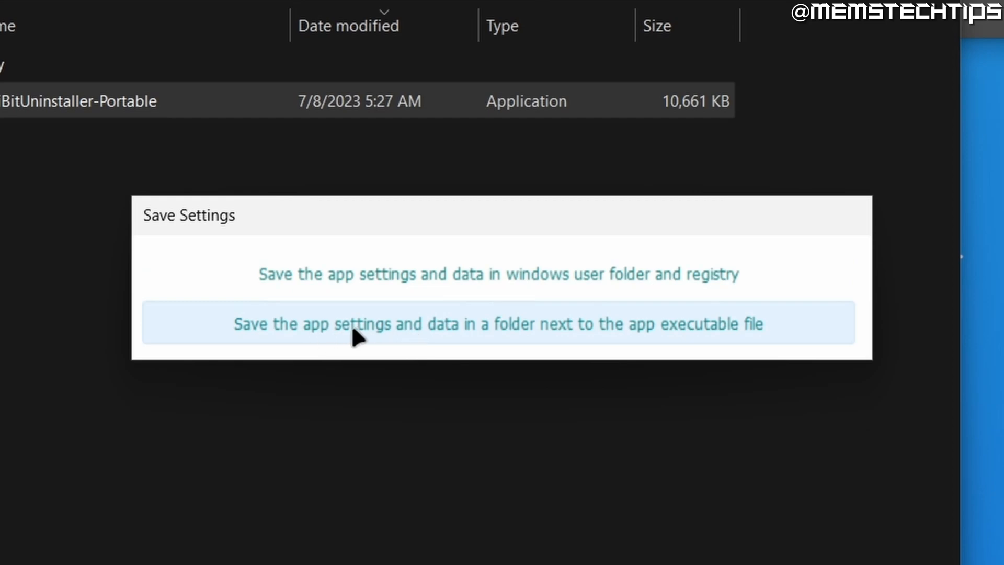
{"action": "left_click", "coordinate": [496, 324]}
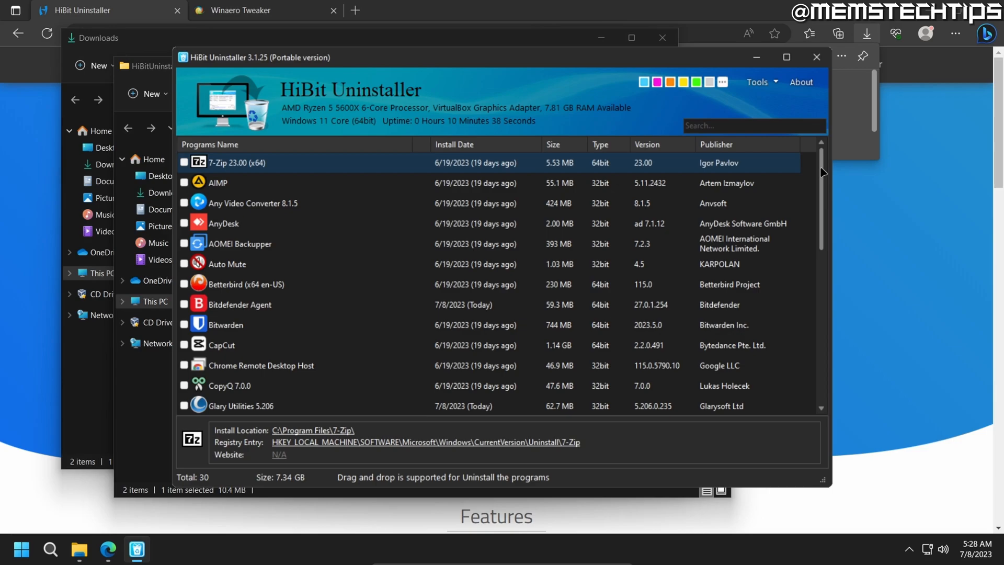
{"action": "scroll", "scroll_direction": "down", "scroll_amount": 3}
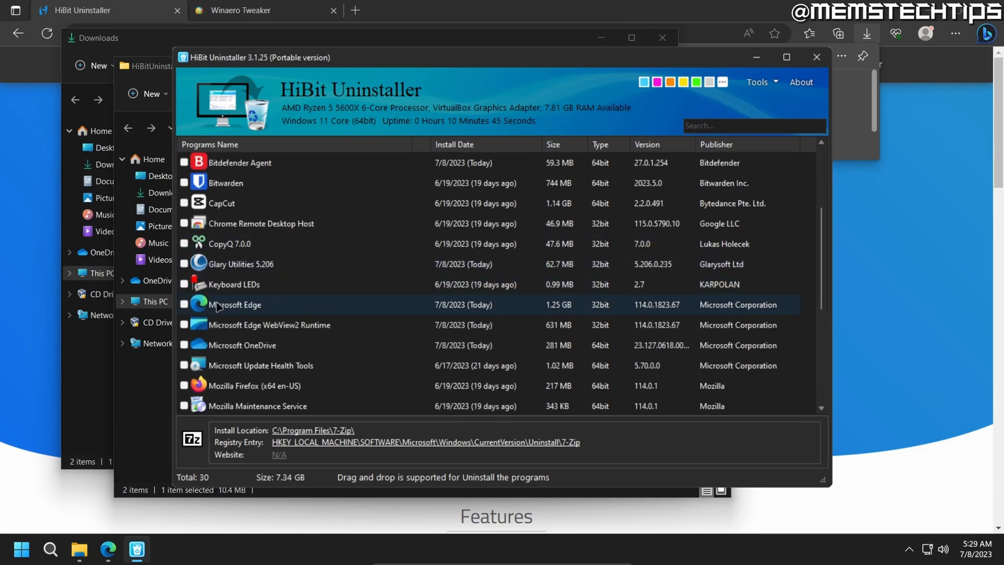
{"action": "left_click", "coordinate": [184, 304]}
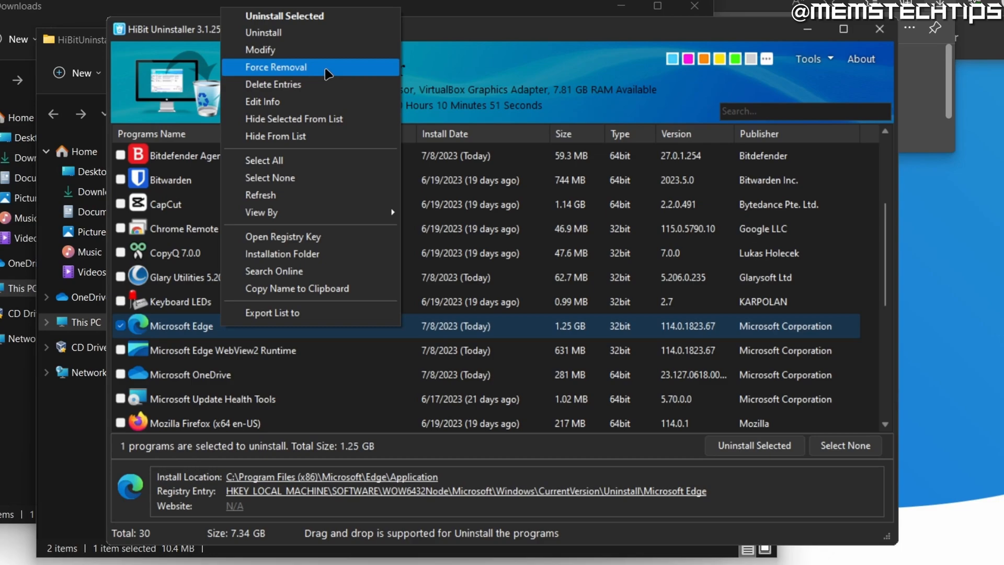
Force-remove Microsoft Edge with automatic leftover cleanup and delete the scanned leftovers
{"action": "left_click", "coordinate": [275, 67]}
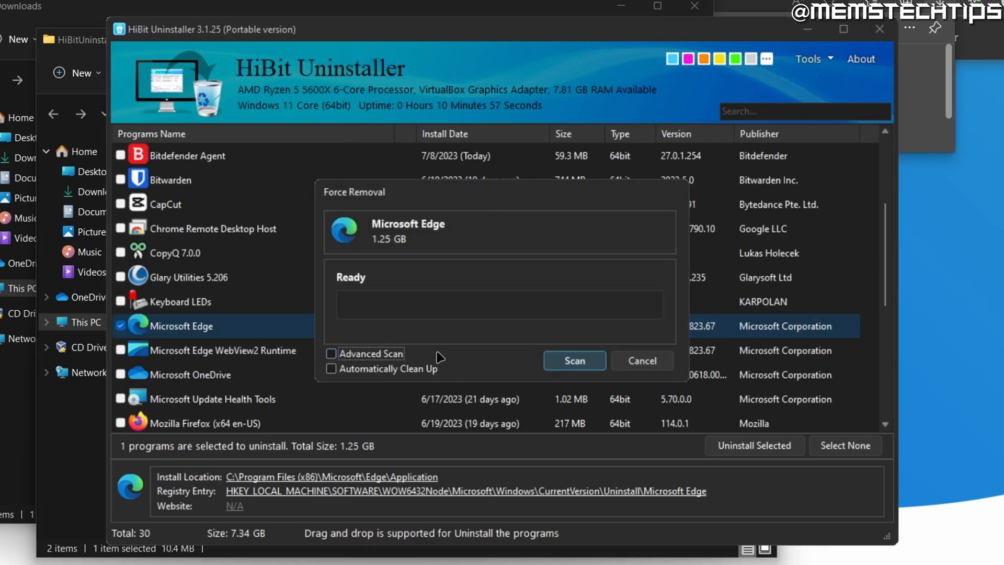
{"action": "left_click", "coordinate": [332, 368]}
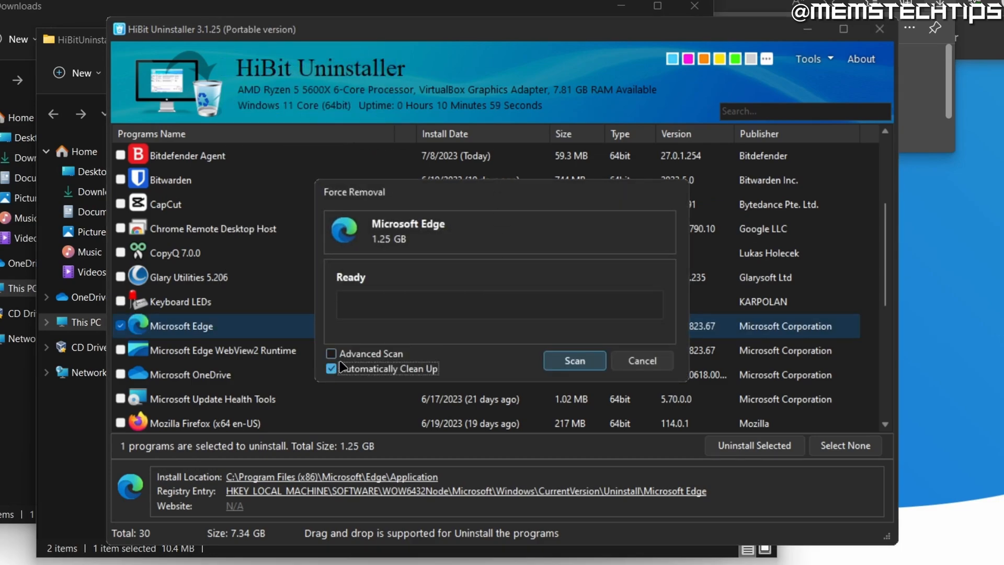
{"action": "left_click", "coordinate": [574, 361]}
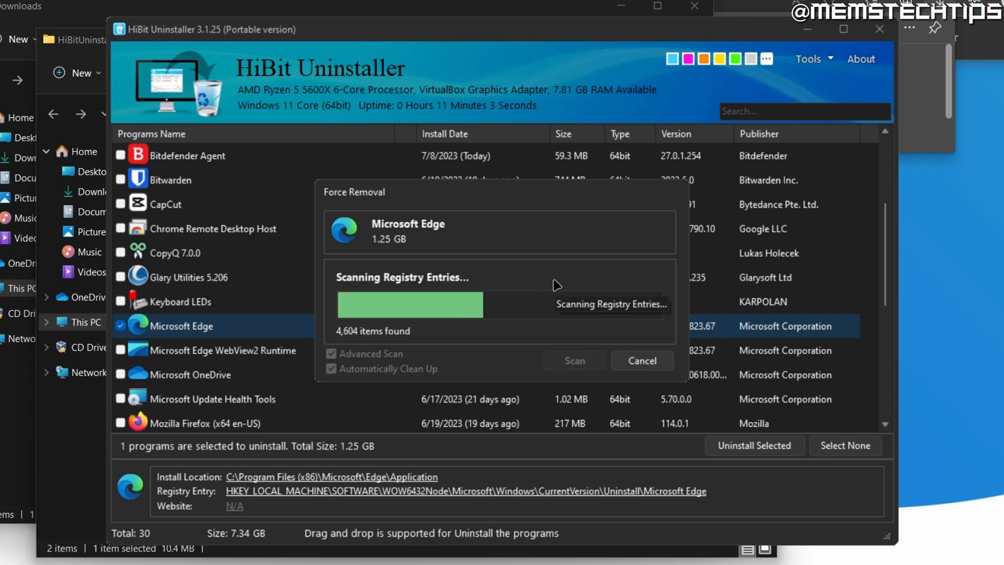
{"action": "left_click", "coordinate": [574, 361]}
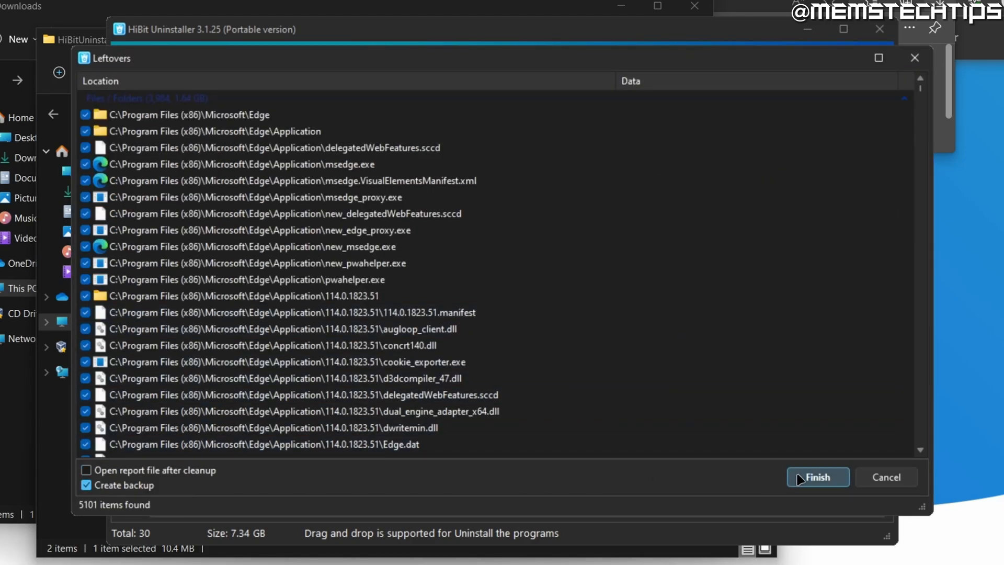
{"action": "left_click", "coordinate": [818, 477]}
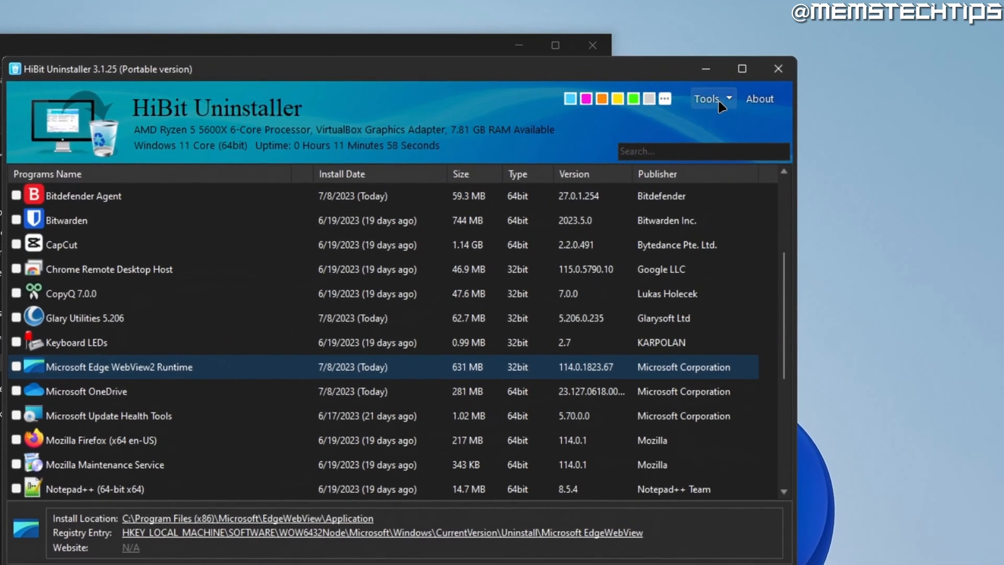
In Windows Store Apps Manager, mark the Microsoft Edge store app for removal
{"action": "left_click", "coordinate": [708, 98]}
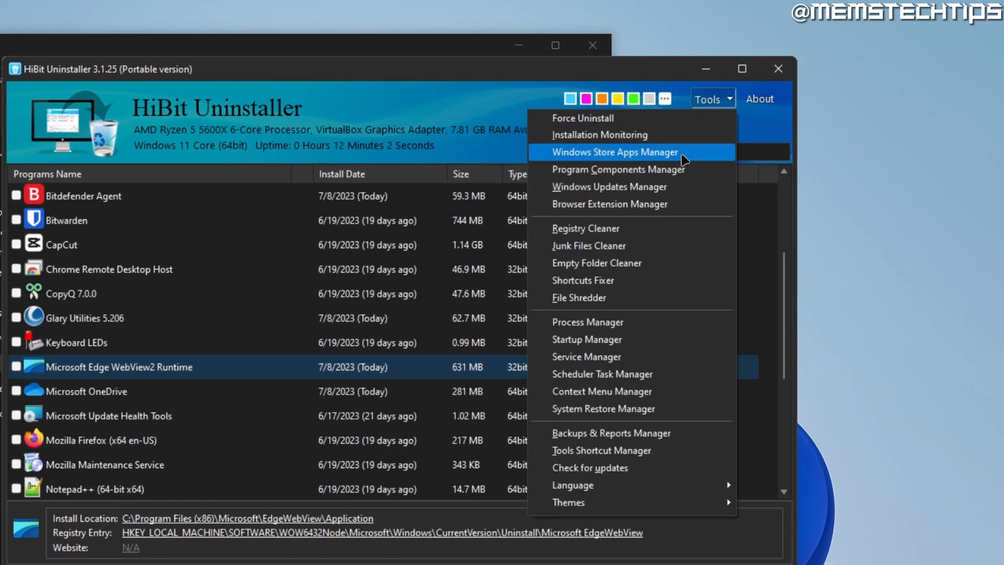
{"action": "left_click", "coordinate": [614, 152]}
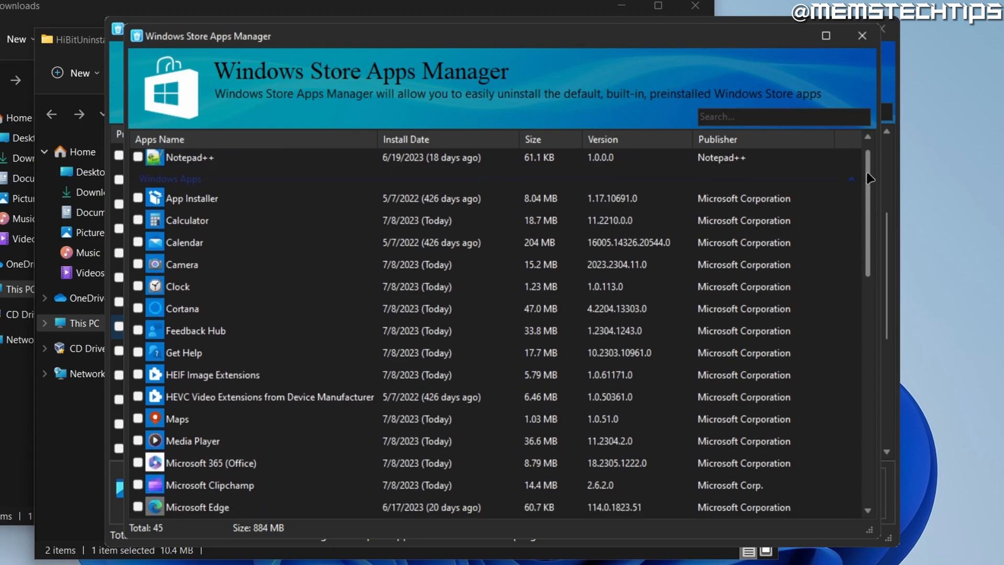
{"action": "scroll", "scroll_direction": "down", "scroll_amount": 3}
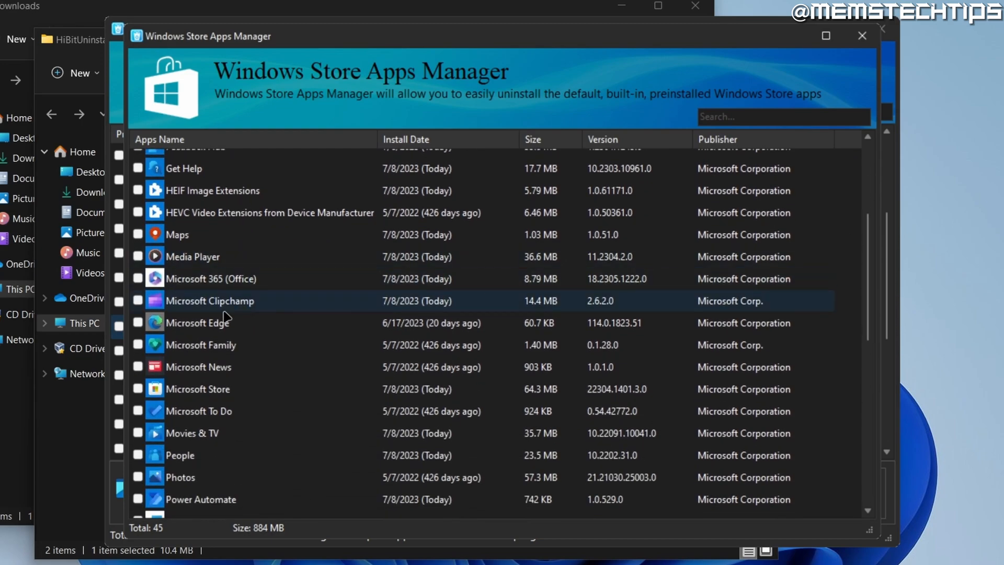
{"action": "left_click", "coordinate": [138, 323]}
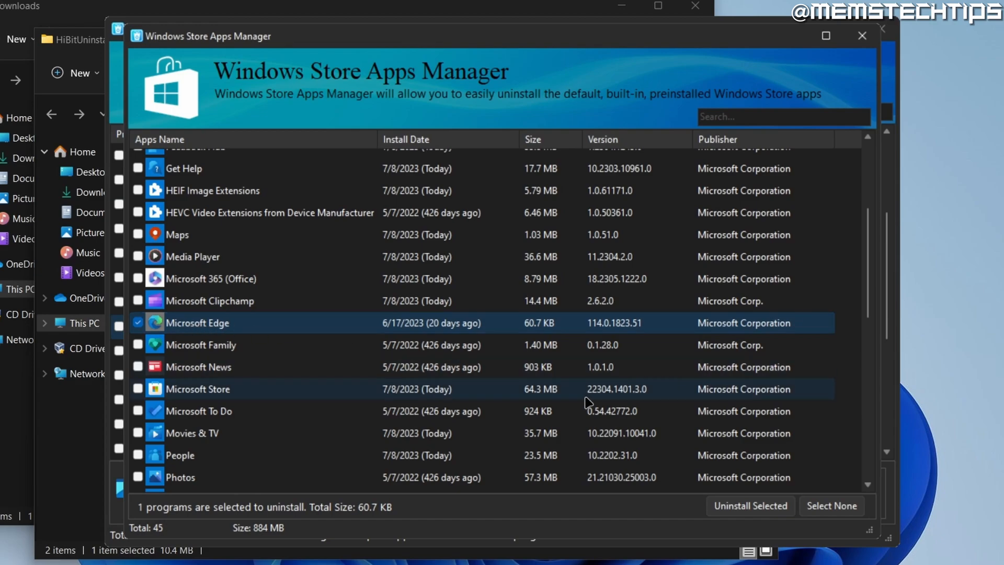
Uninstall the Microsoft Edge store app after creating a system restore point
{"action": "left_click", "coordinate": [750, 505]}
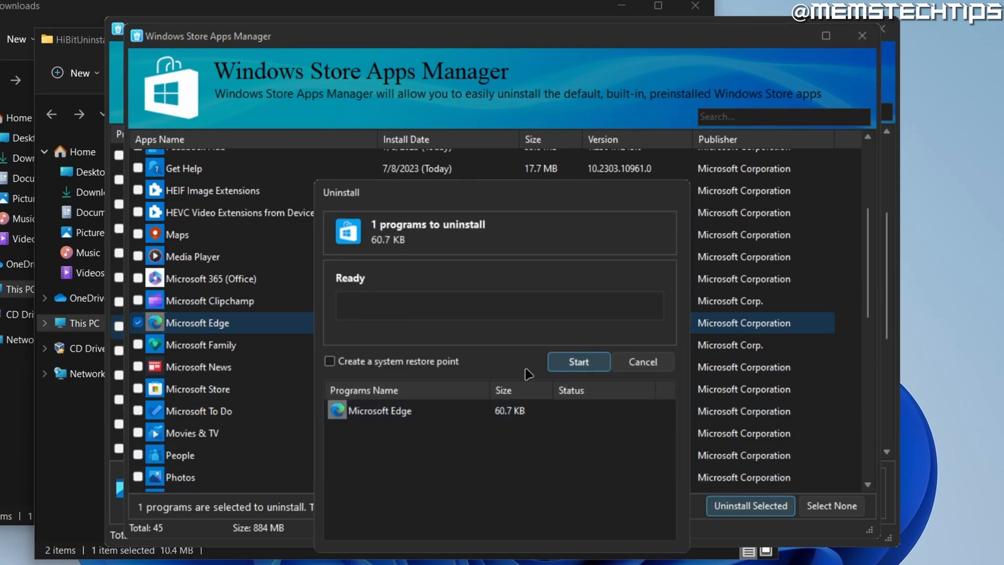
{"action": "left_click", "coordinate": [329, 361]}
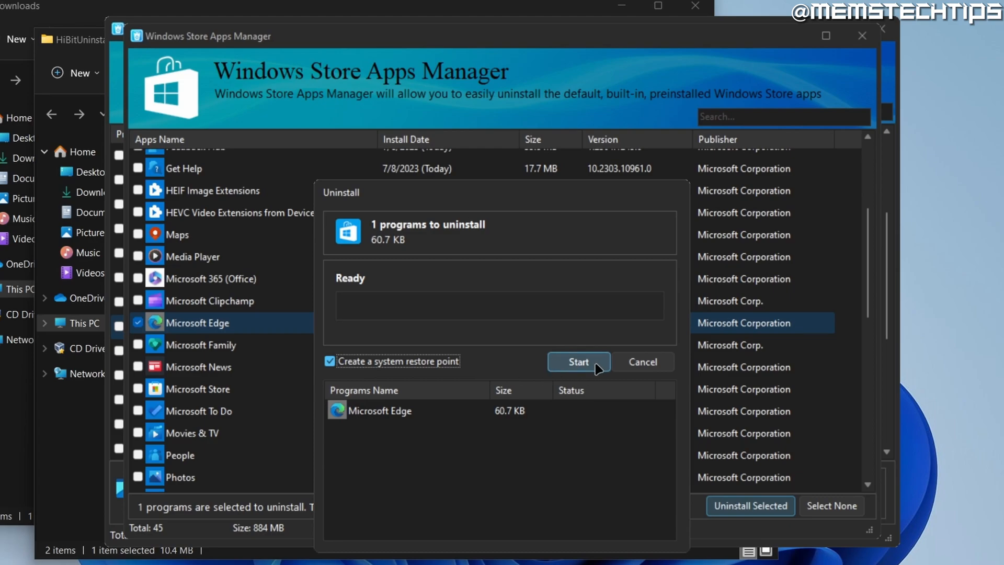
{"action": "left_click", "coordinate": [577, 360]}
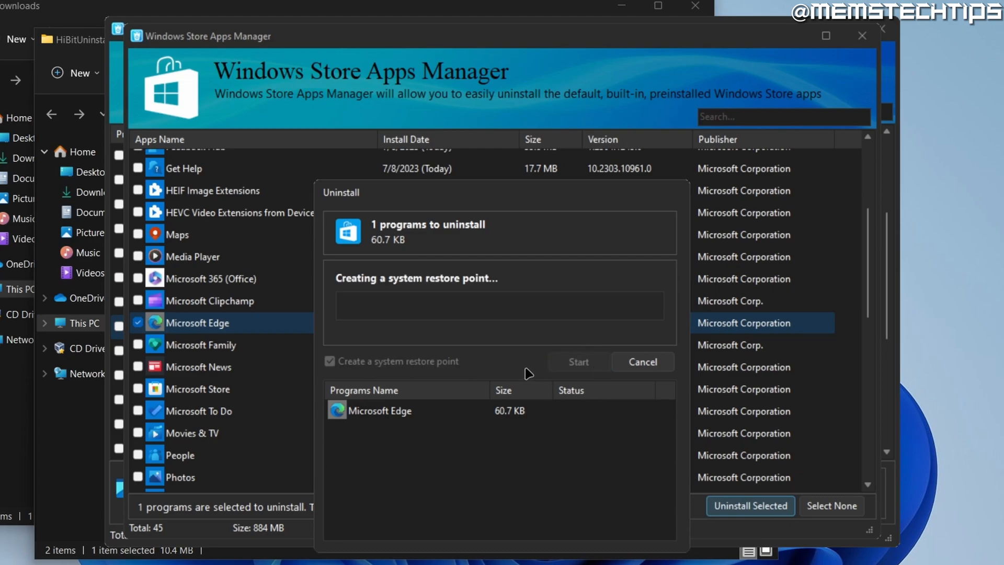
{"action": "left_click", "coordinate": [577, 362]}
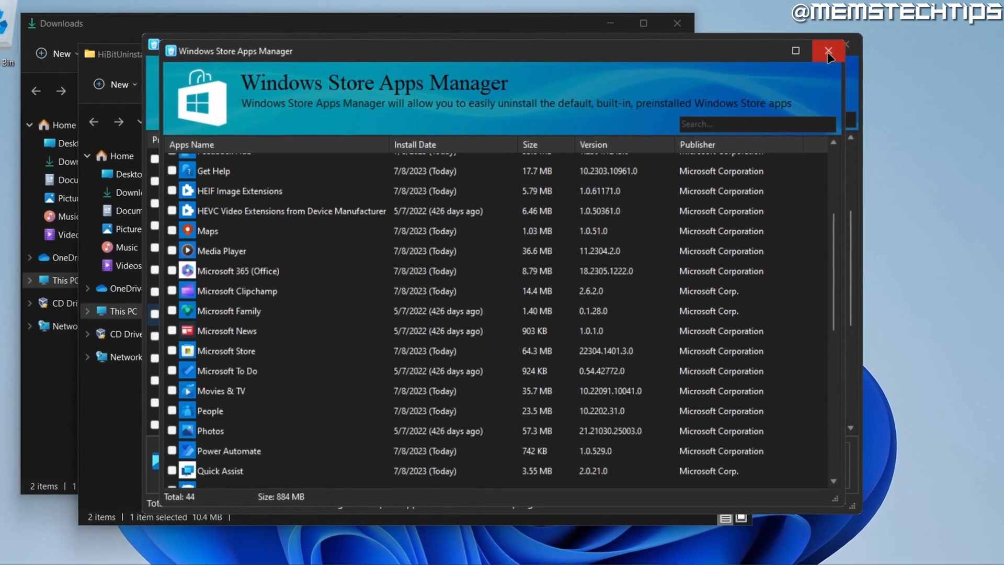
Close the apps manager and remove the broken Microsoft Edge shortcut from the taskbar
{"action": "left_click", "coordinate": [826, 52]}
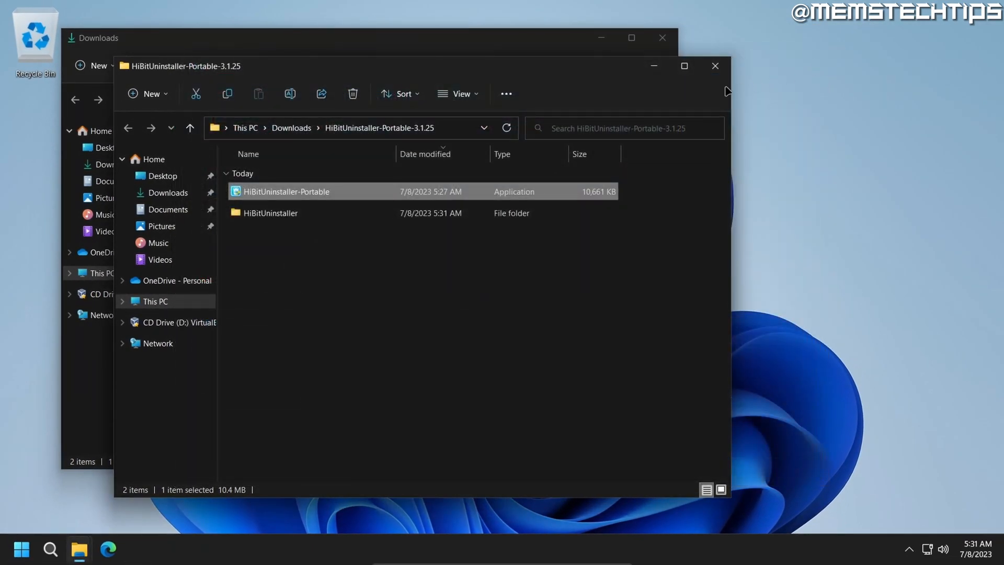
{"action": "left_click", "coordinate": [715, 65]}
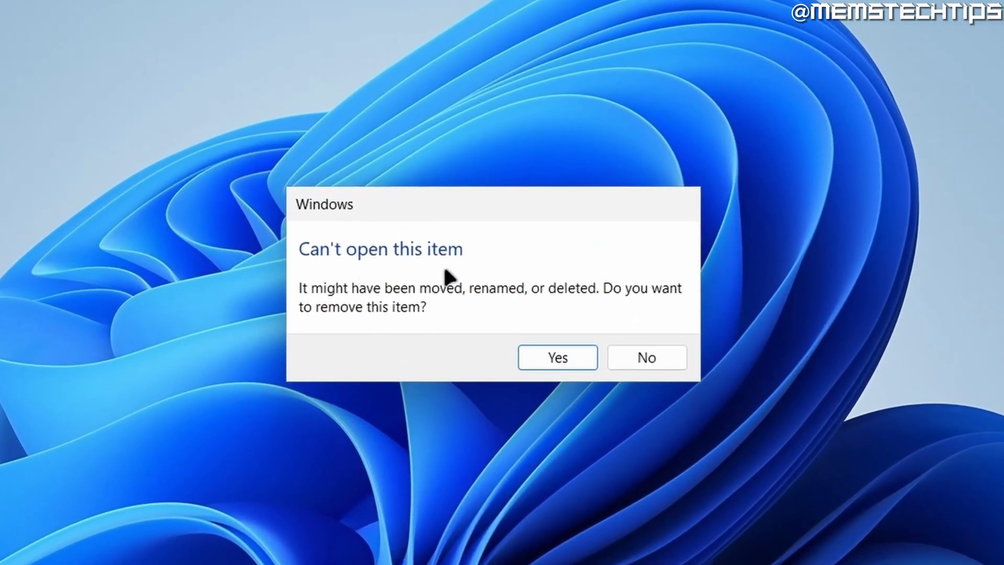
{"action": "mouse_move", "coordinate": [580, 304]}
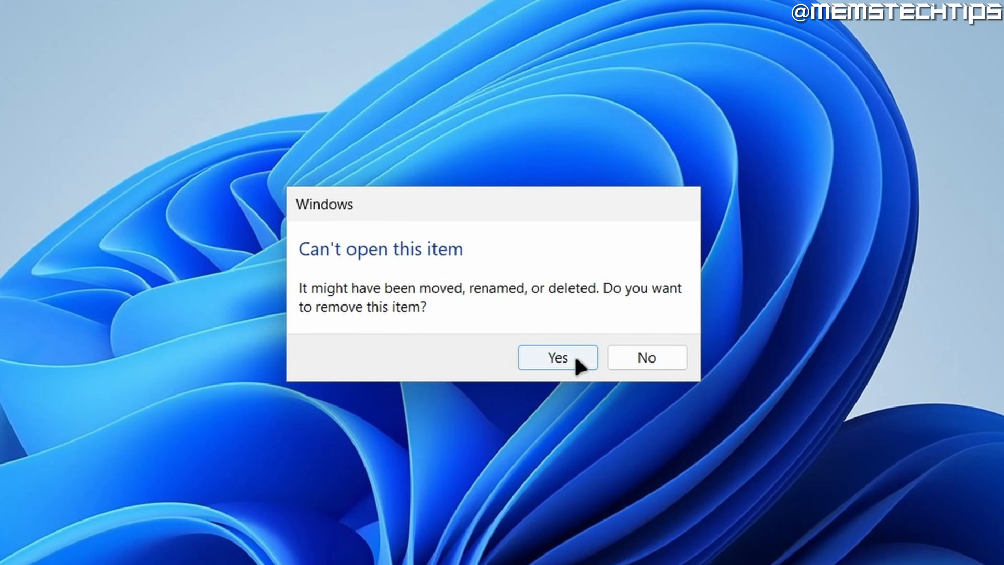
{"action": "left_click", "coordinate": [556, 358]}
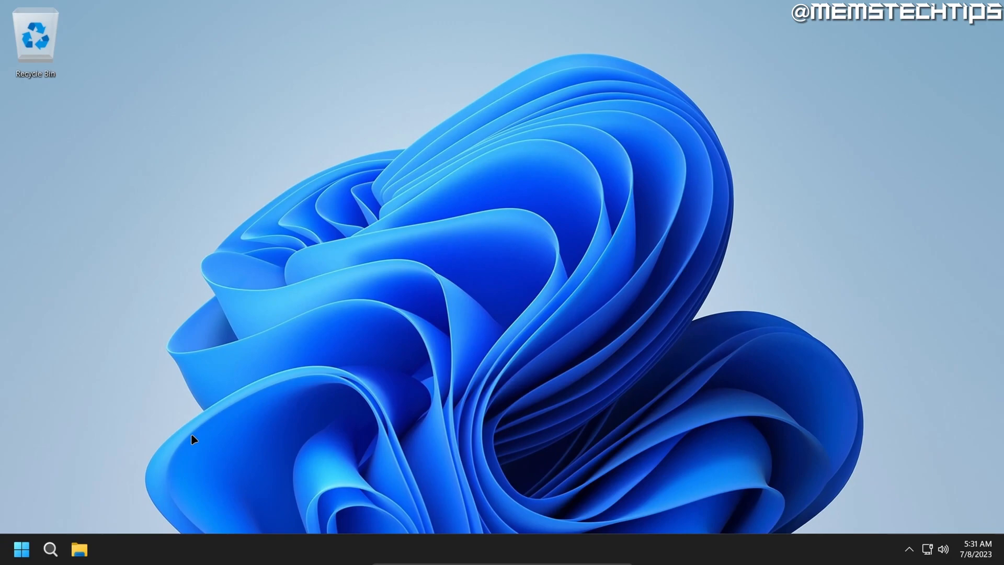
Dismiss the power menu and show the Start menu's All apps list
{"action": "left_click", "coordinate": [21, 549]}
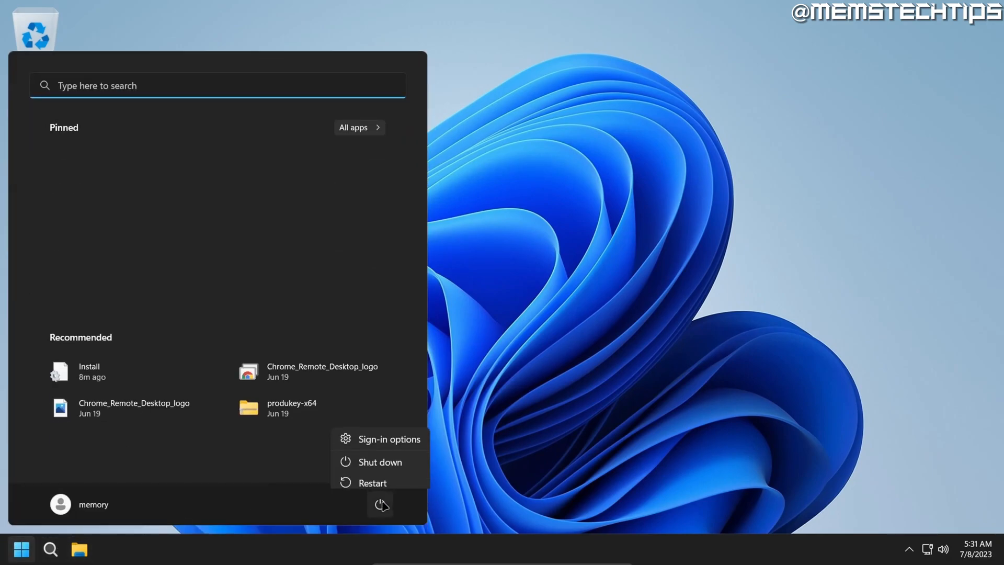
{"action": "left_click", "coordinate": [372, 484]}
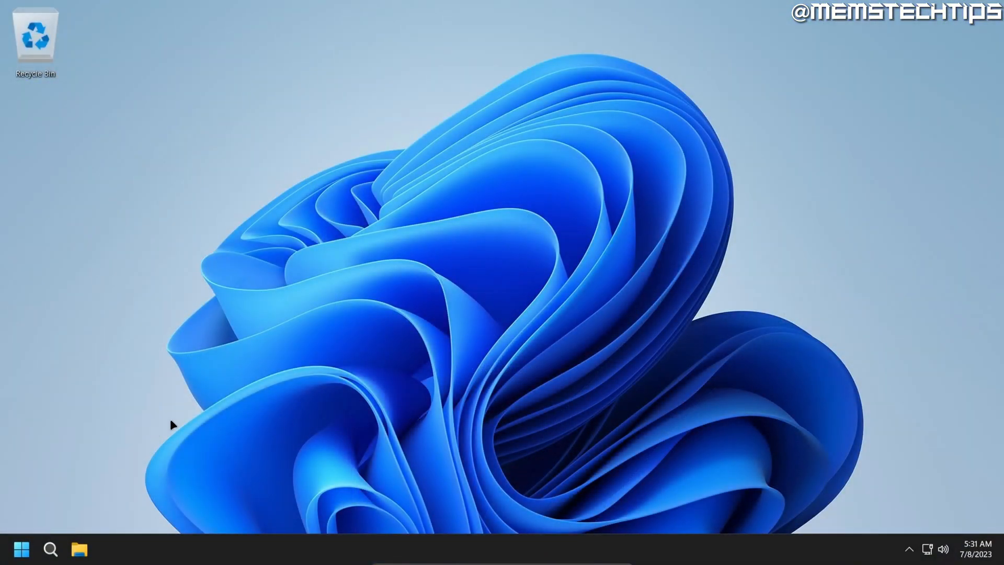
{"action": "left_click", "coordinate": [22, 549]}
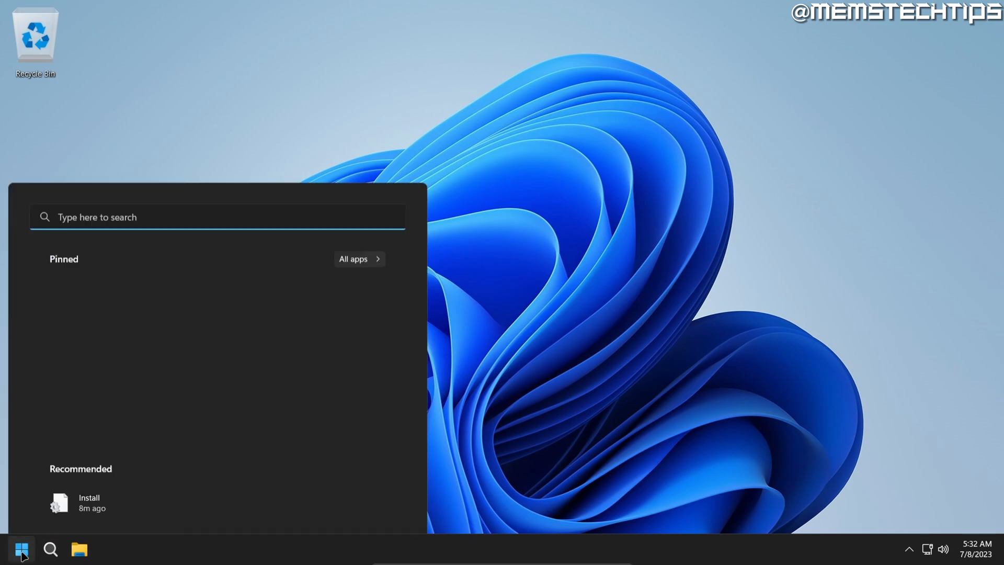
{"action": "left_click", "coordinate": [353, 258]}
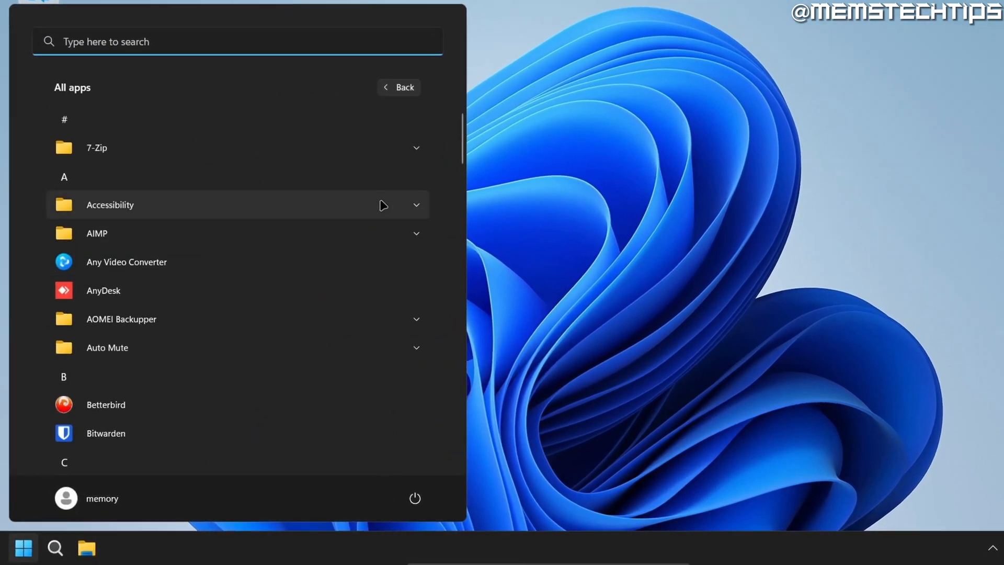
Search the Start menu for 'edge', finding only Microsoft Edge backup folders and no Edge app
{"action": "scroll", "scroll_direction": "down", "scroll_amount": 3}
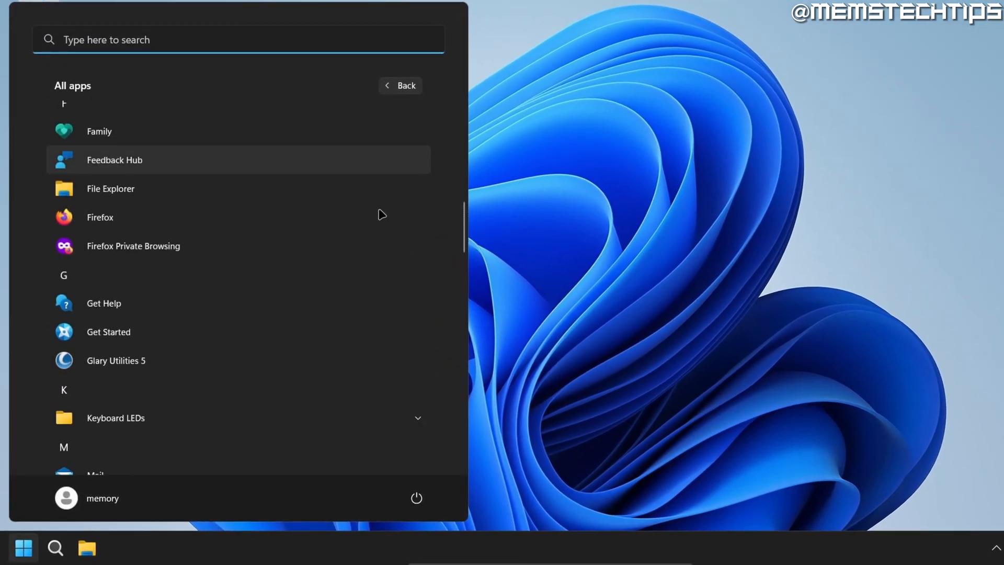
{"action": "scroll", "scroll_direction": "down", "scroll_amount": 3}
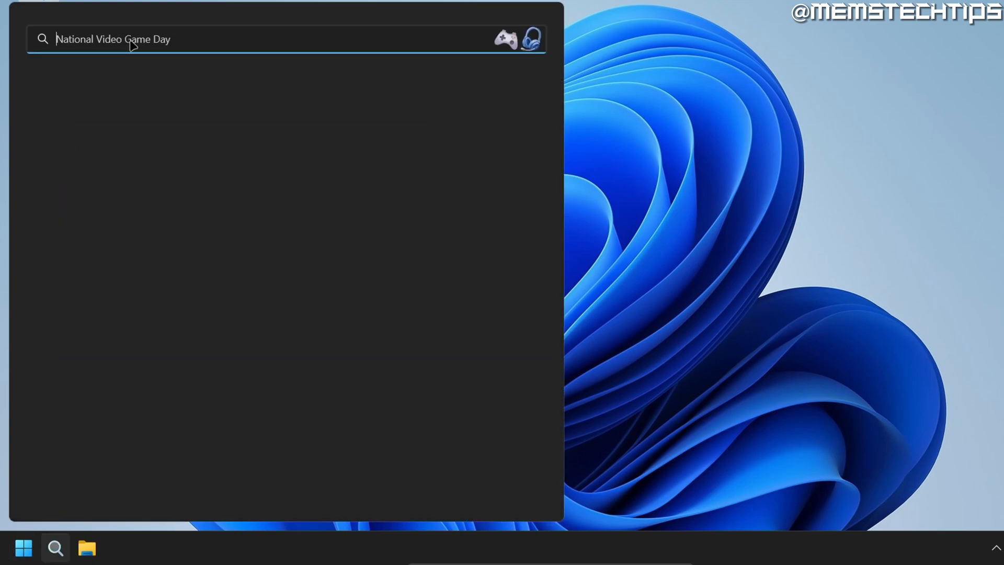
{"action": "type", "text": "edge"}
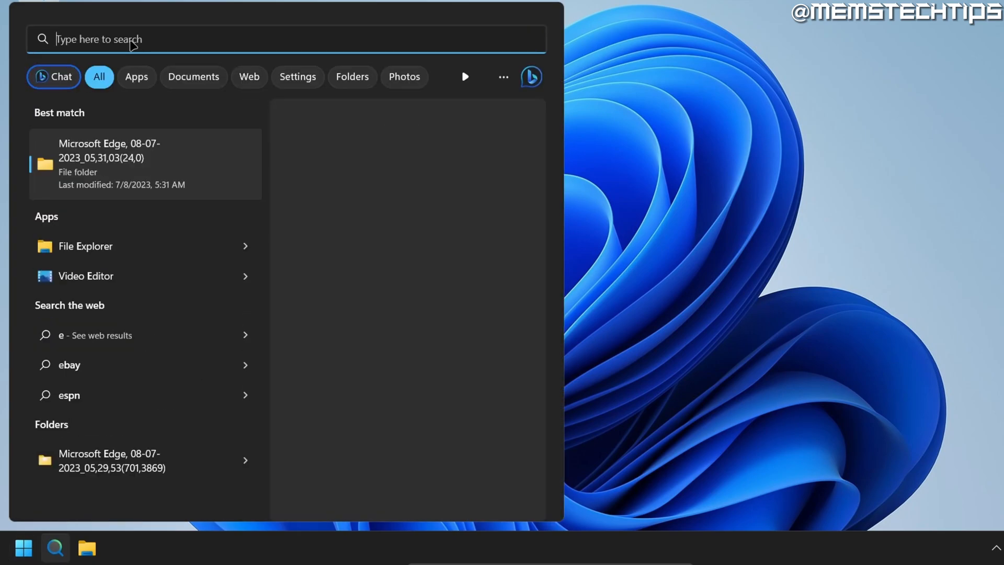
{"action": "type", "text": "microsoft News"}
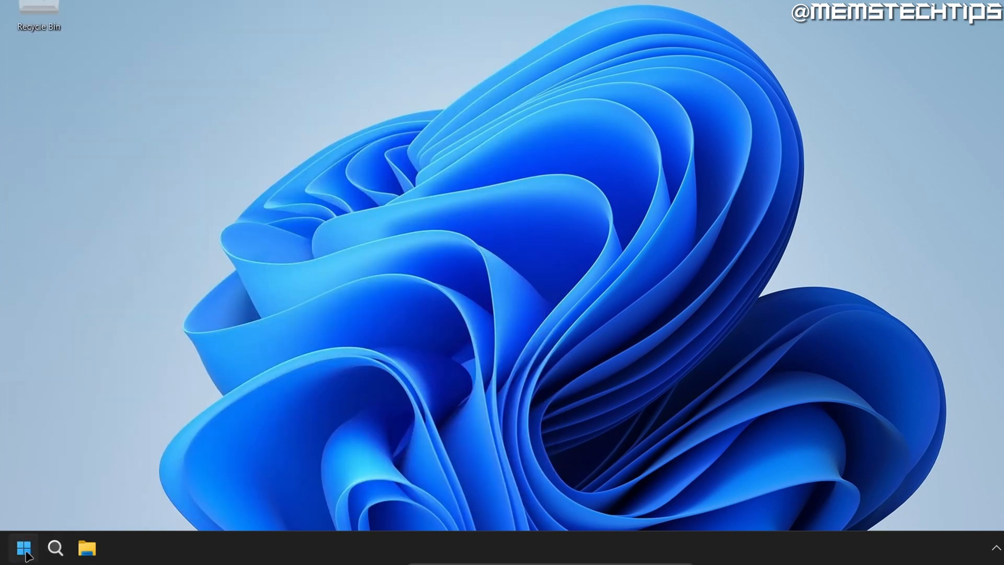
Open Windows Settings to review installed apps, then close it
{"action": "left_click", "coordinate": [118, 547]}
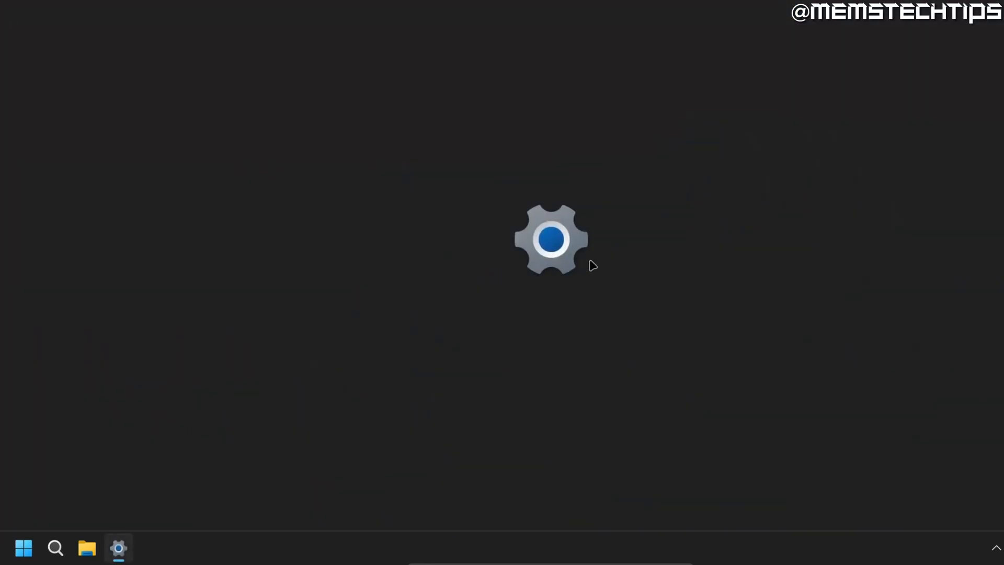
{"action": "left_click", "coordinate": [118, 547]}
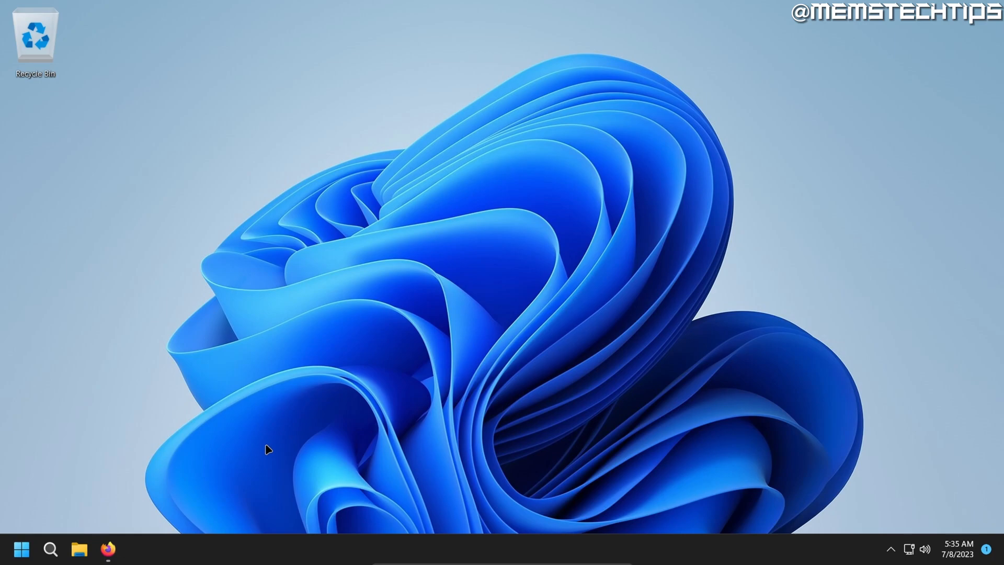
{"action": "mouse_move", "coordinate": [106, 509]}
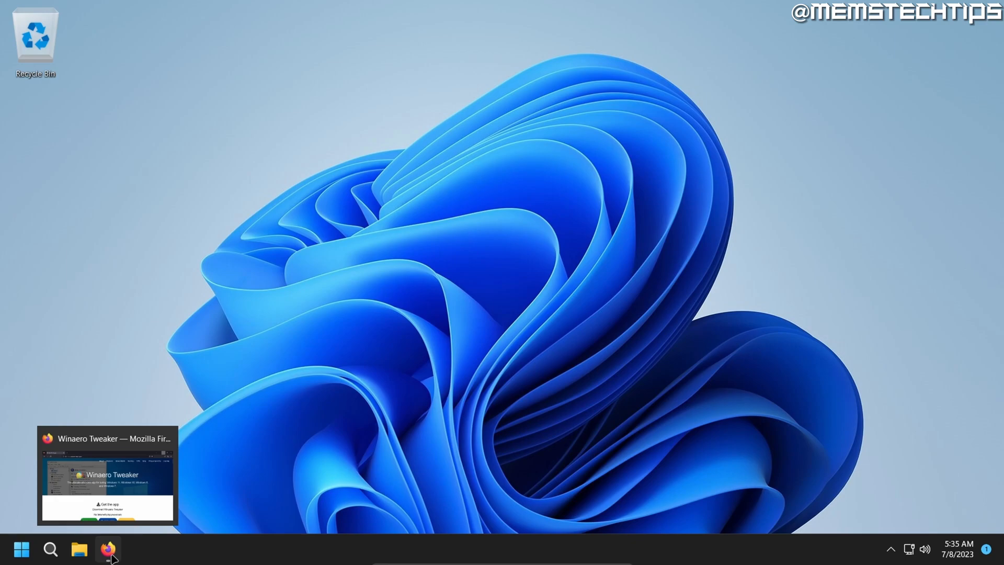
Download the Winaero Tweaker zip from the Get the app section in Firefox
{"action": "left_click", "coordinate": [108, 549]}
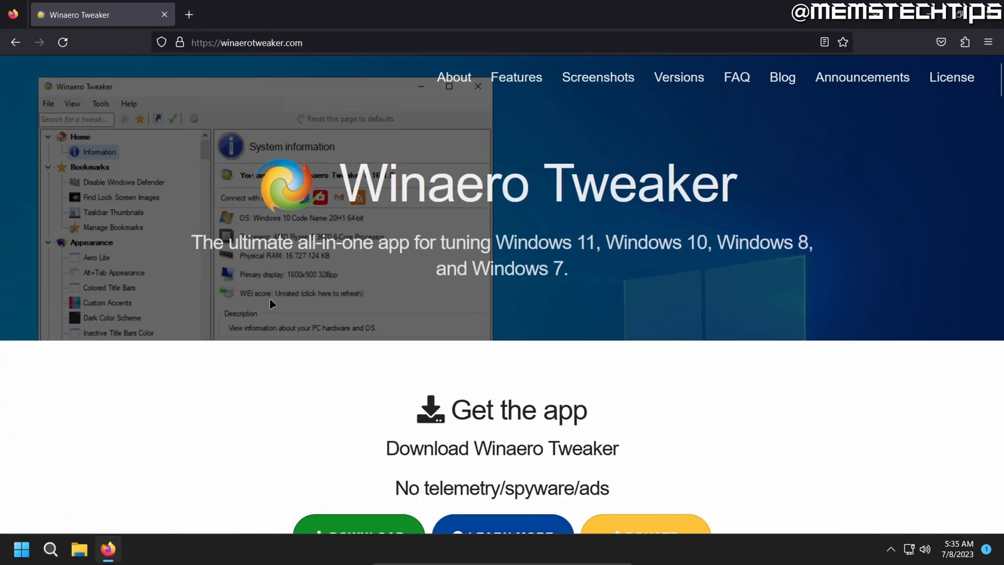
{"action": "scroll", "scroll_direction": "down", "scroll_amount": 3}
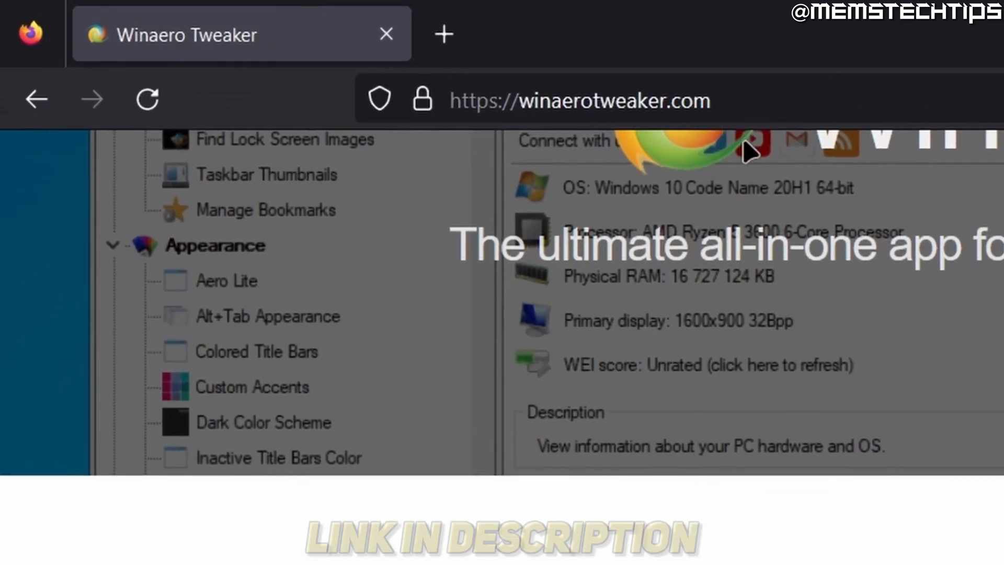
{"action": "mouse_move", "coordinate": [872, 485]}
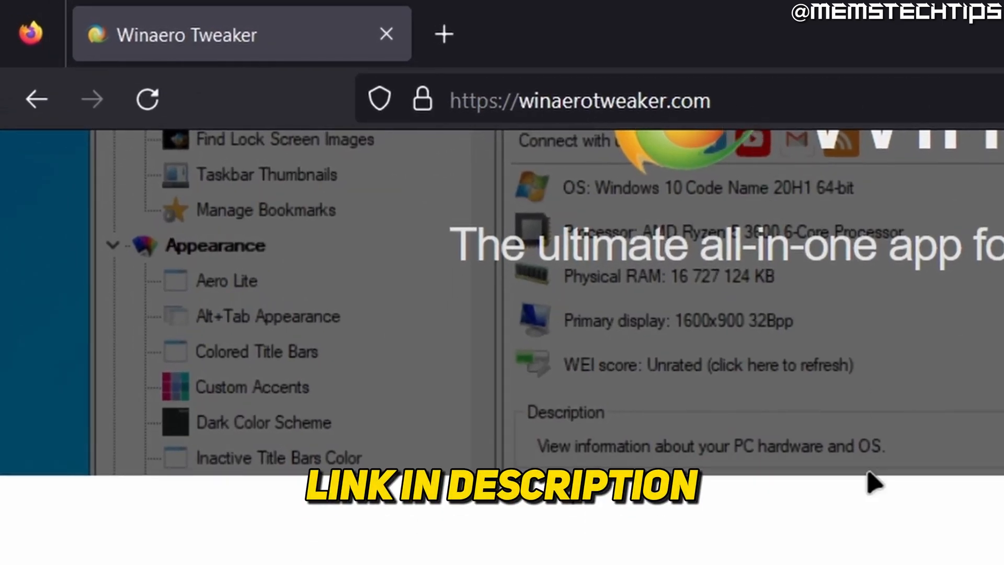
{"action": "scroll", "scroll_direction": "down", "scroll_amount": 3}
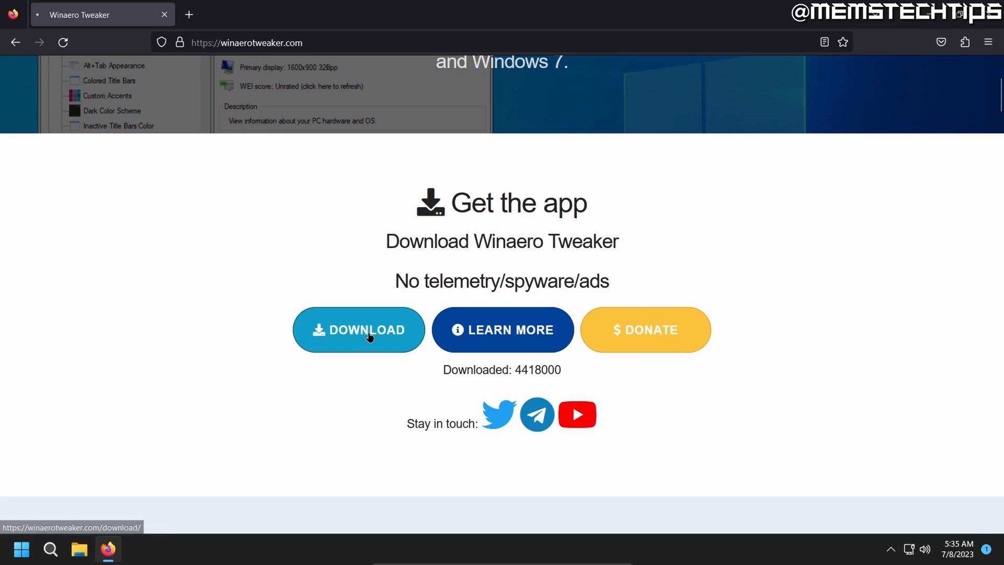
{"action": "left_click", "coordinate": [359, 330]}
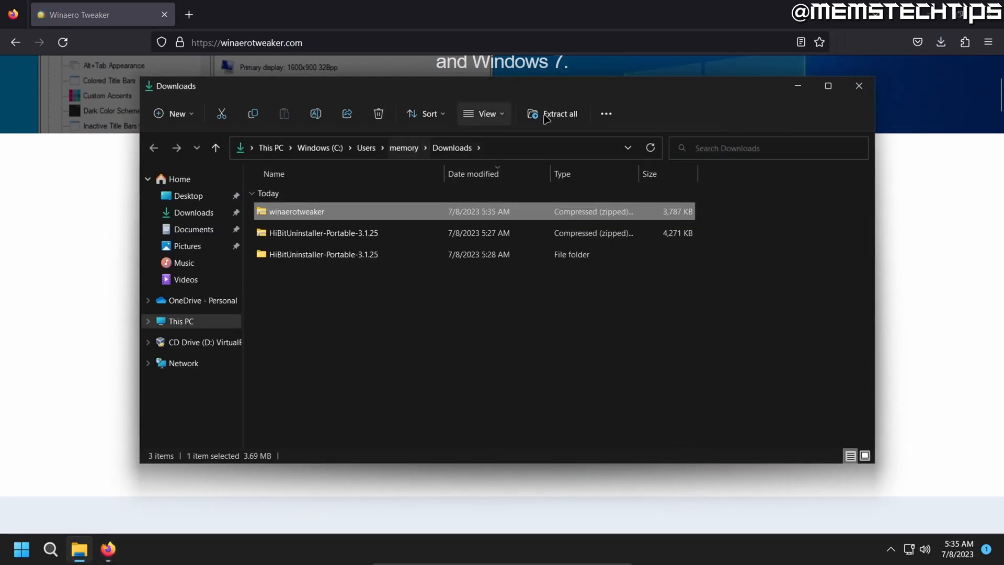
Extract the winaerotweaker archive and launch WinaeroTweaker-1.55.0.0-setup from it
{"action": "left_click", "coordinate": [557, 113]}
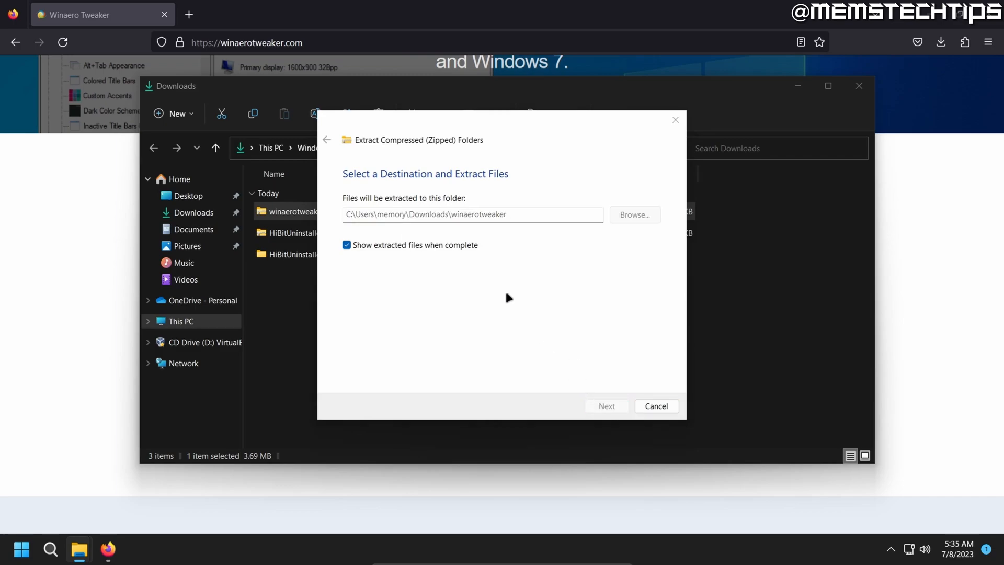
{"action": "left_click", "coordinate": [606, 406]}
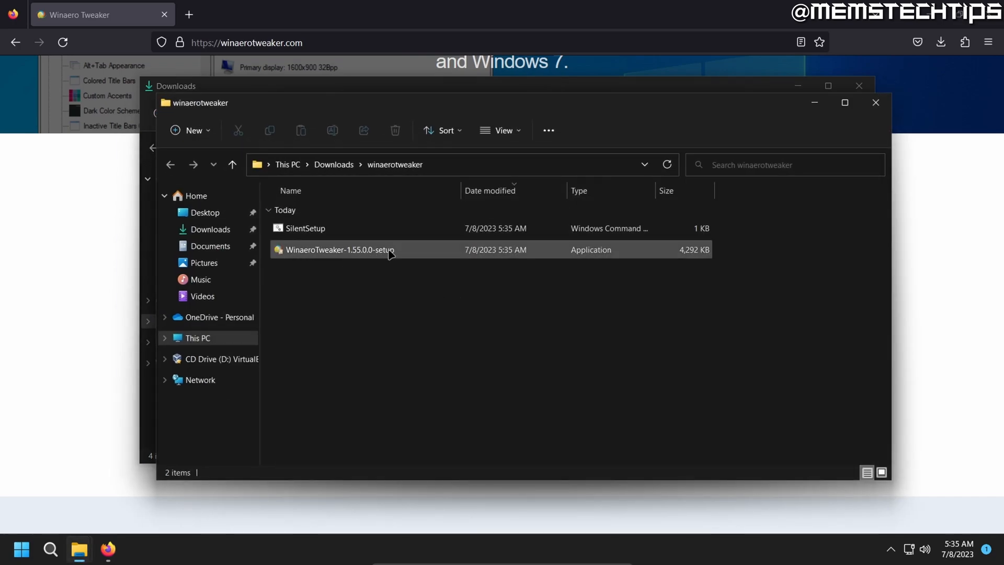
{"action": "left_click", "coordinate": [339, 250]}
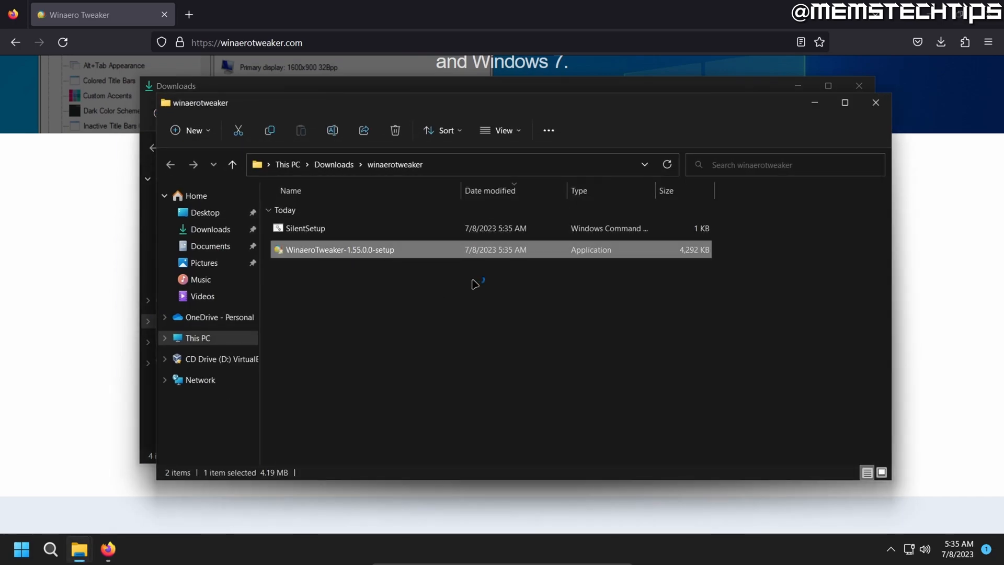
{"action": "double_click", "coordinate": [340, 249]}
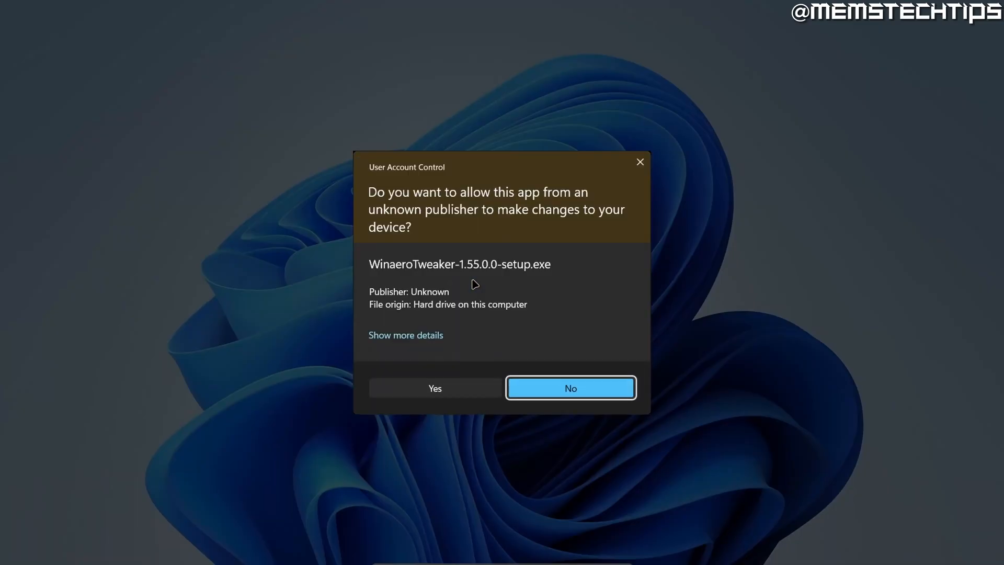
Allow the setup, extract Winaero Tweaker in portable mode to C:\Program Files\Winaero Tweaker, and finish
{"action": "left_click", "coordinate": [569, 388]}
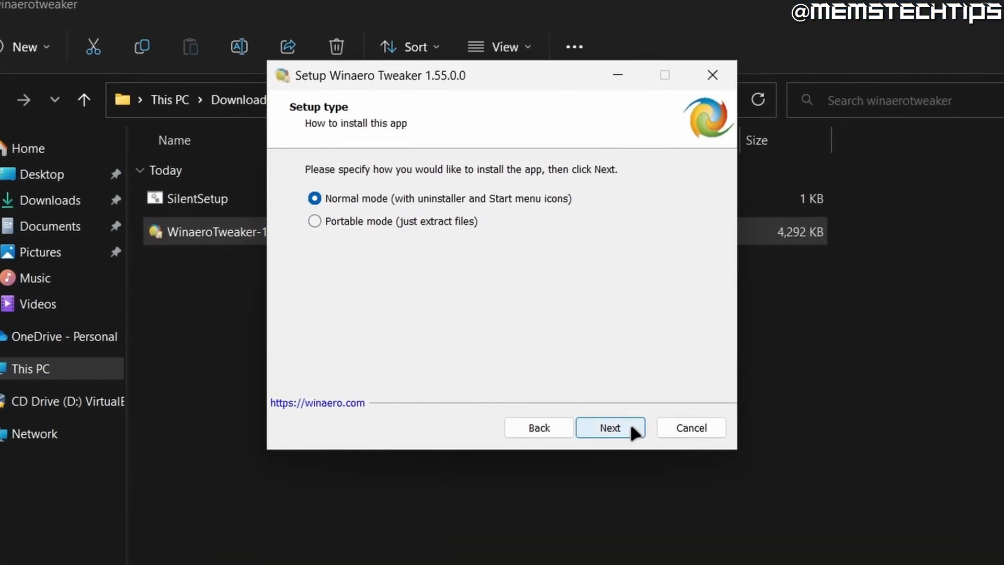
{"action": "mouse_move", "coordinate": [395, 235]}
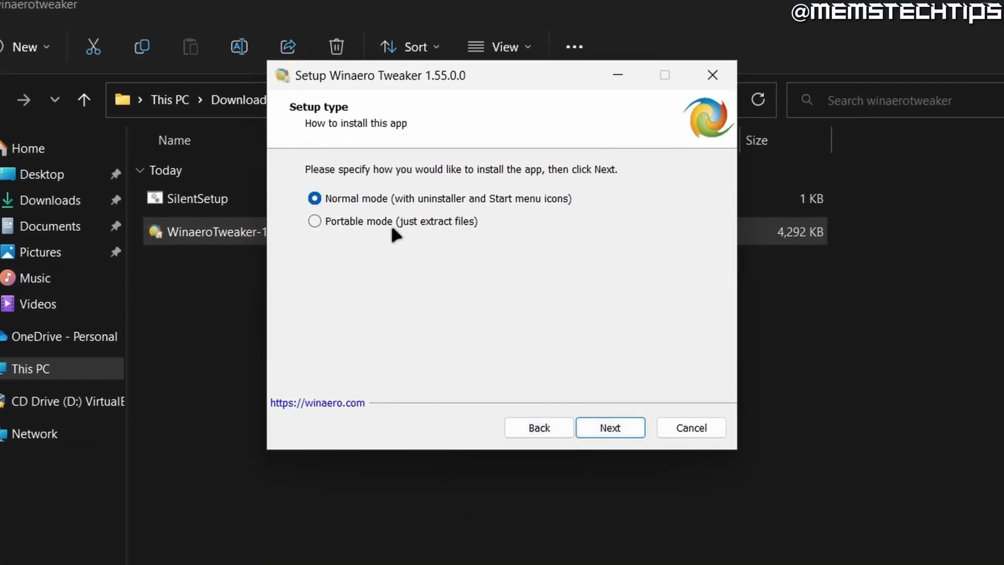
{"action": "left_click", "coordinate": [315, 220]}
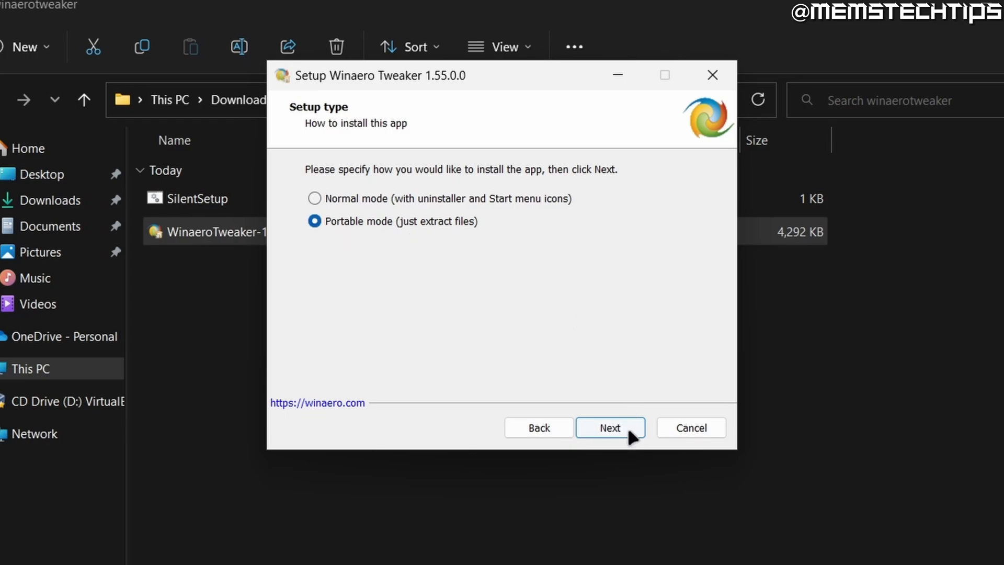
{"action": "left_click", "coordinate": [609, 426]}
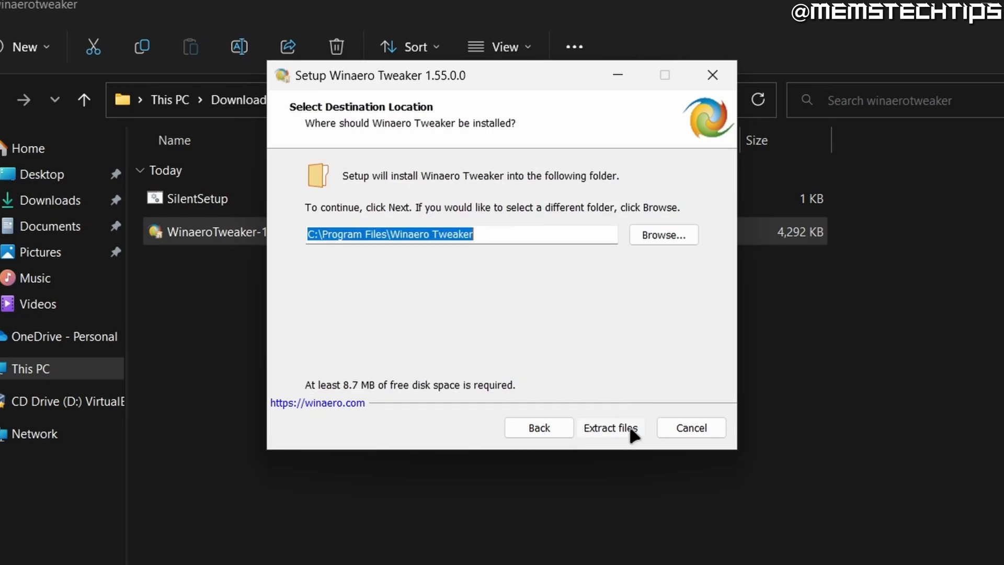
{"action": "left_click", "coordinate": [610, 426]}
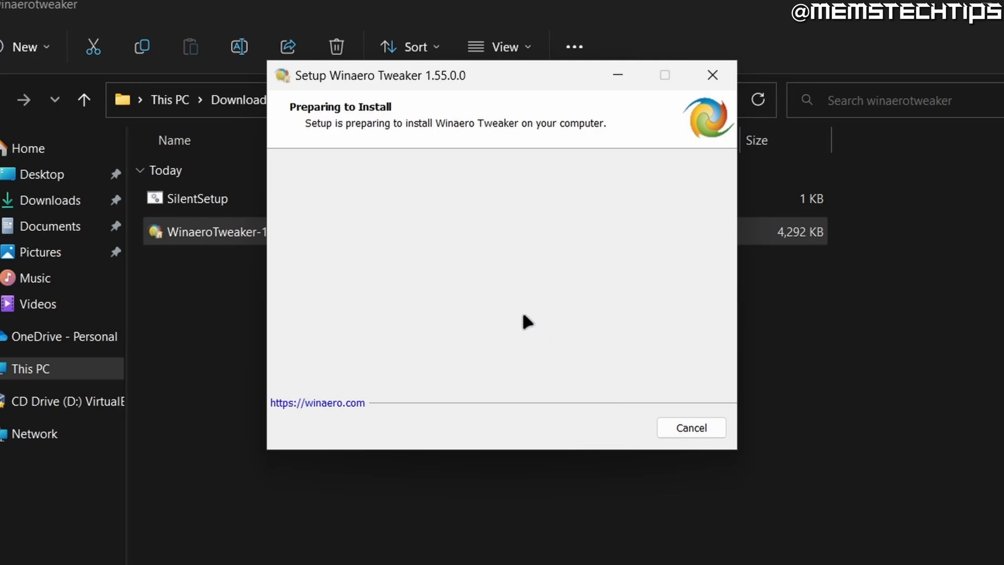
{"action": "mouse_move", "coordinate": [526, 324]}
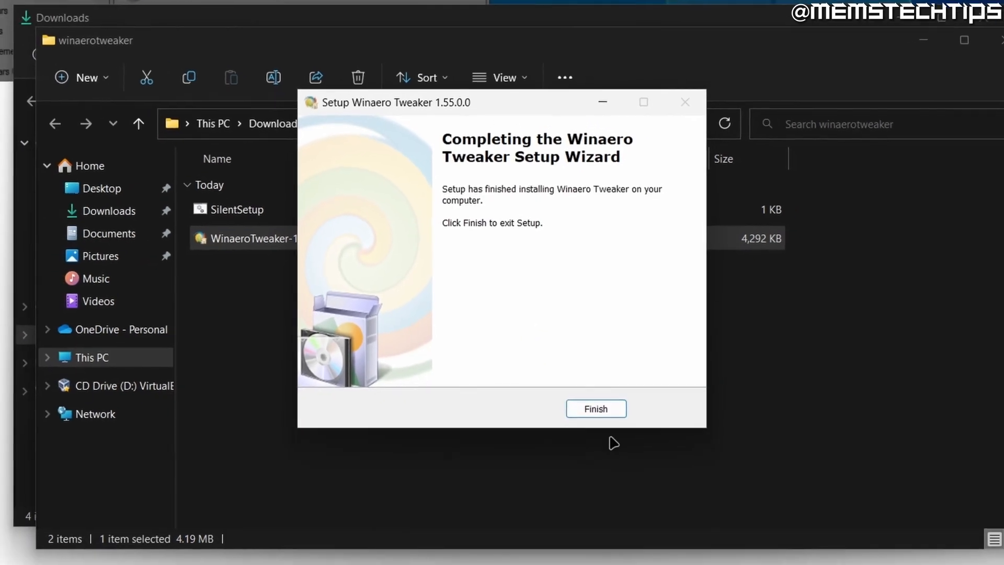
{"action": "left_click", "coordinate": [595, 408]}
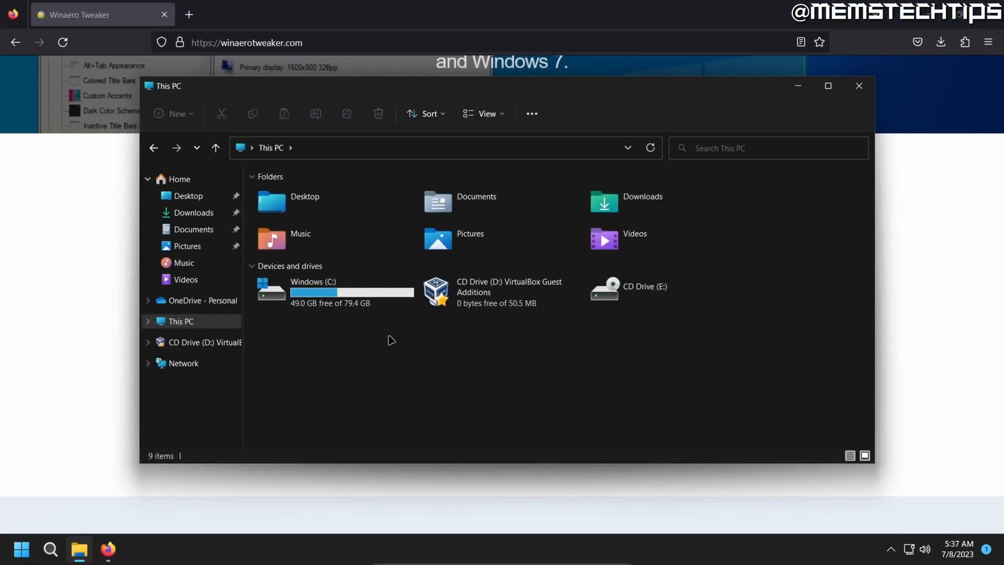
Browse Windows (C:) > Program Files > Winaero Tweaker and run WinaeroTweaker.exe
{"action": "double_click", "coordinate": [313, 292]}
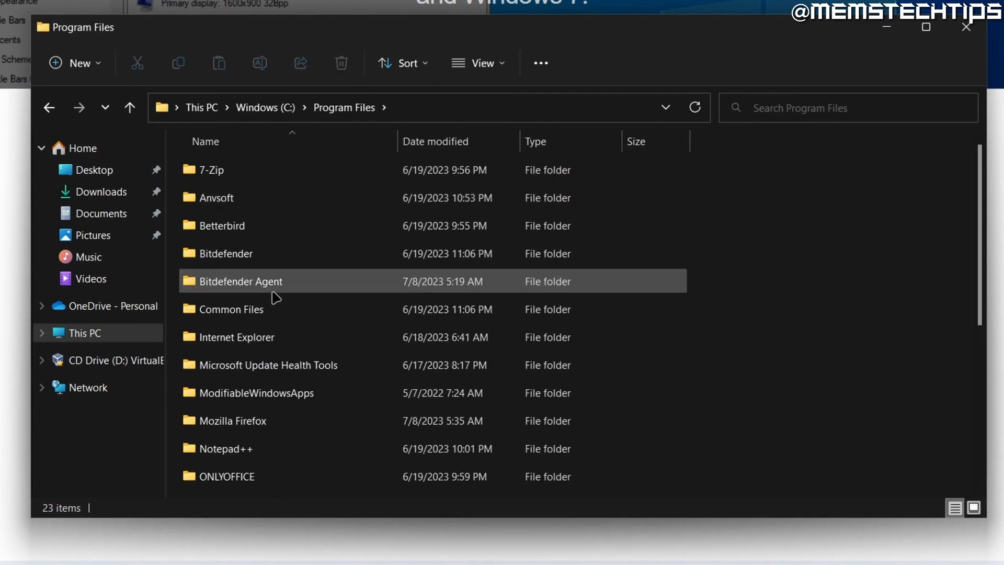
{"action": "scroll", "scroll_direction": "down", "scroll_amount": 3}
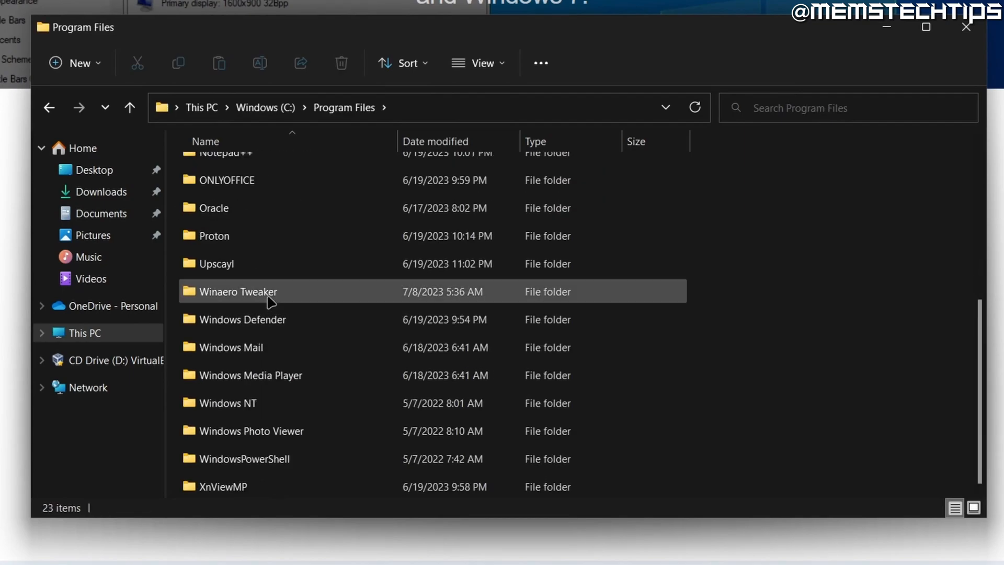
{"action": "double_click", "coordinate": [237, 292]}
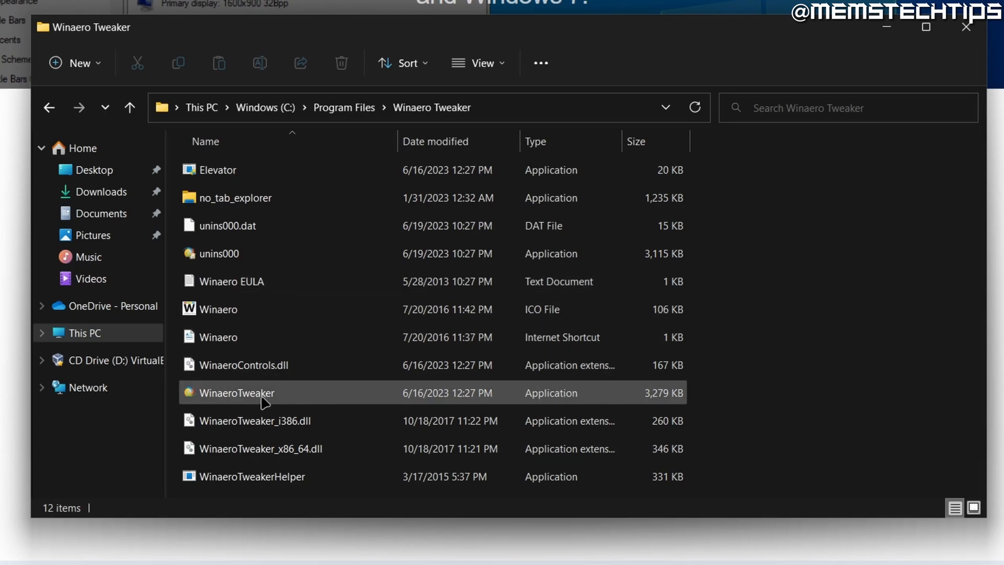
{"action": "mouse_move", "coordinate": [348, 395]}
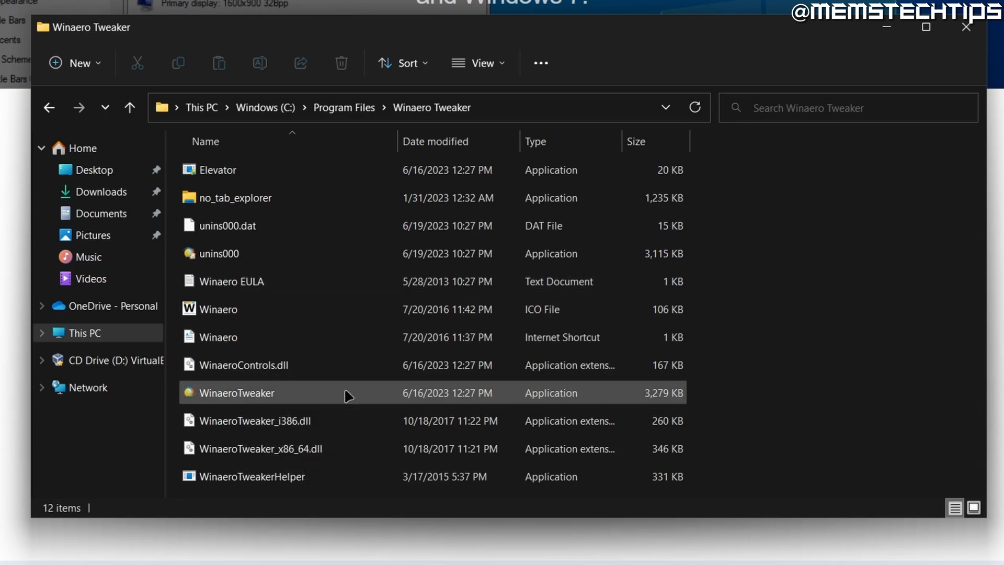
{"action": "double_click", "coordinate": [236, 392]}
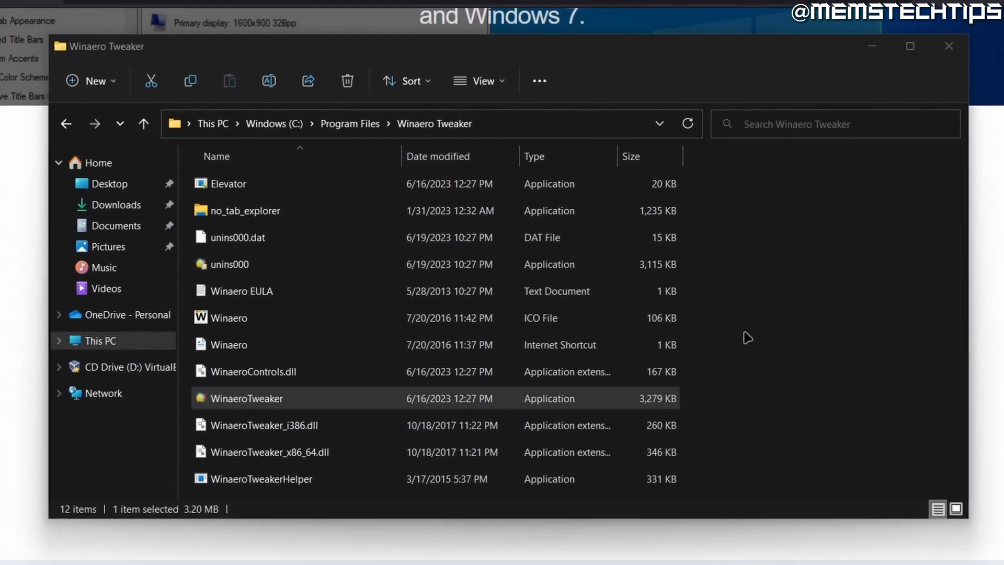
{"action": "double_click", "coordinate": [245, 399]}
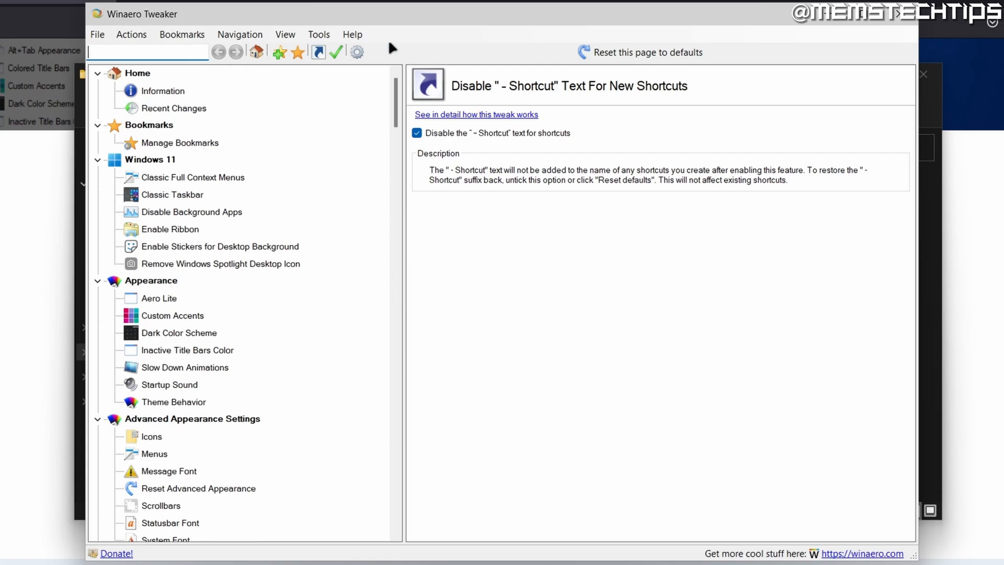
Search 'mic', enable Microsoft Edge \ Disable Updates, and dismiss the 'Can't find EdgeUpdate' error
{"action": "type", "text": "microso"}
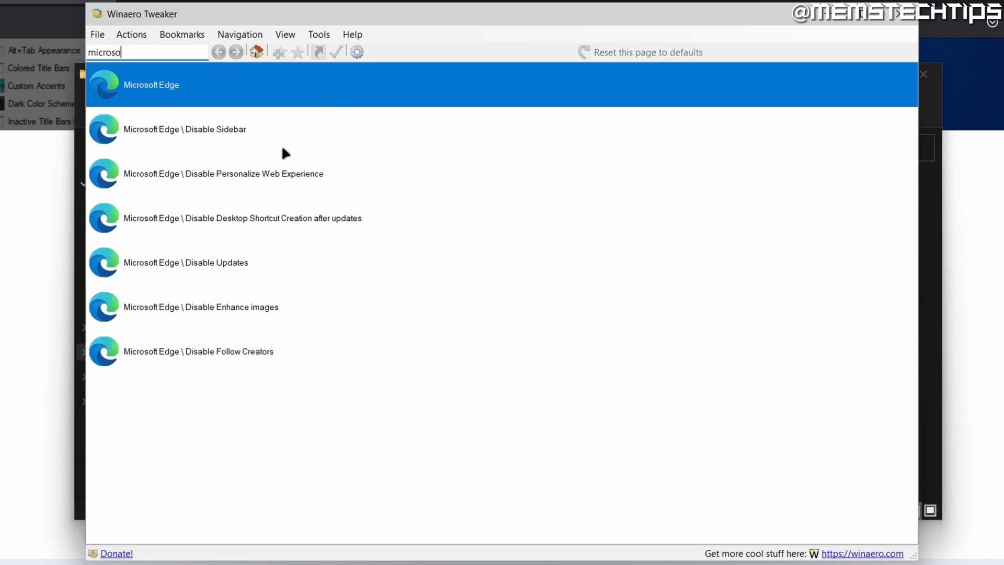
{"action": "mouse_move", "coordinate": [179, 269]}
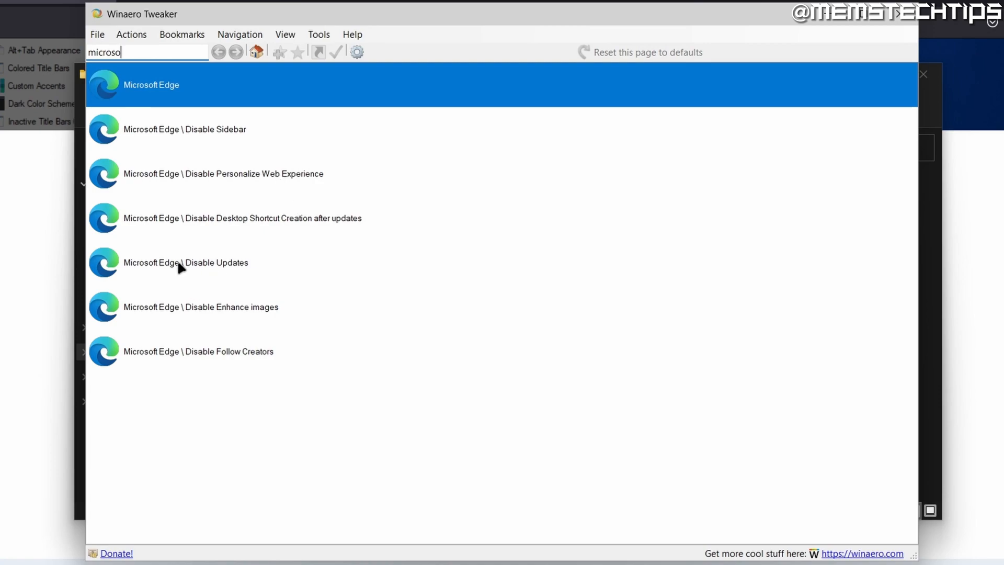
{"action": "left_click", "coordinate": [186, 261]}
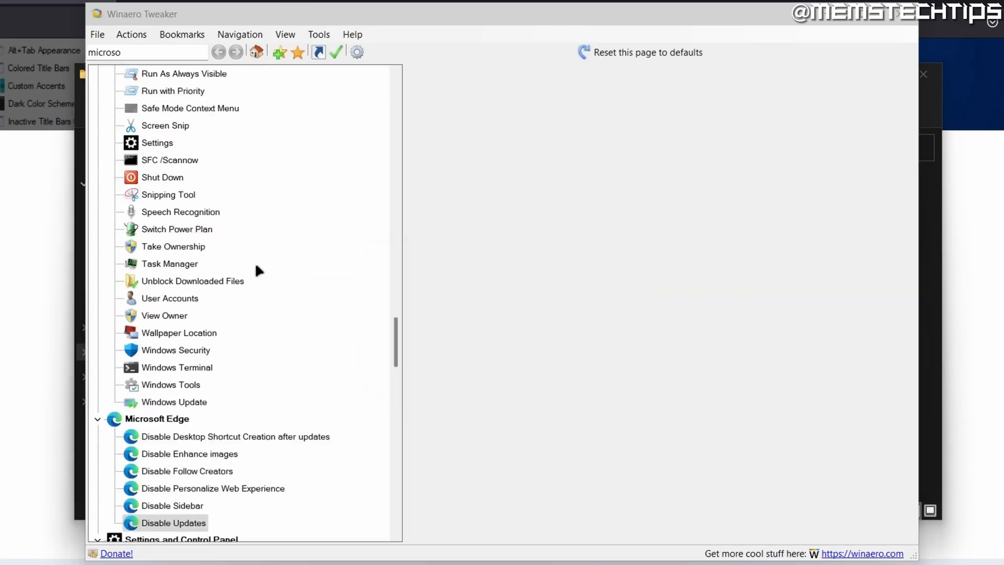
{"action": "left_click", "coordinate": [132, 523]}
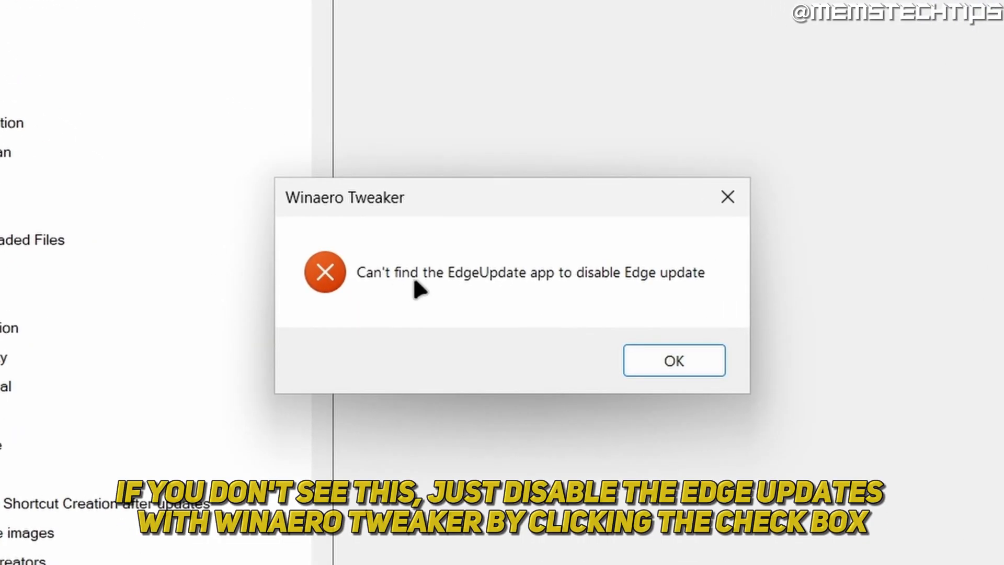
{"action": "mouse_move", "coordinate": [651, 300]}
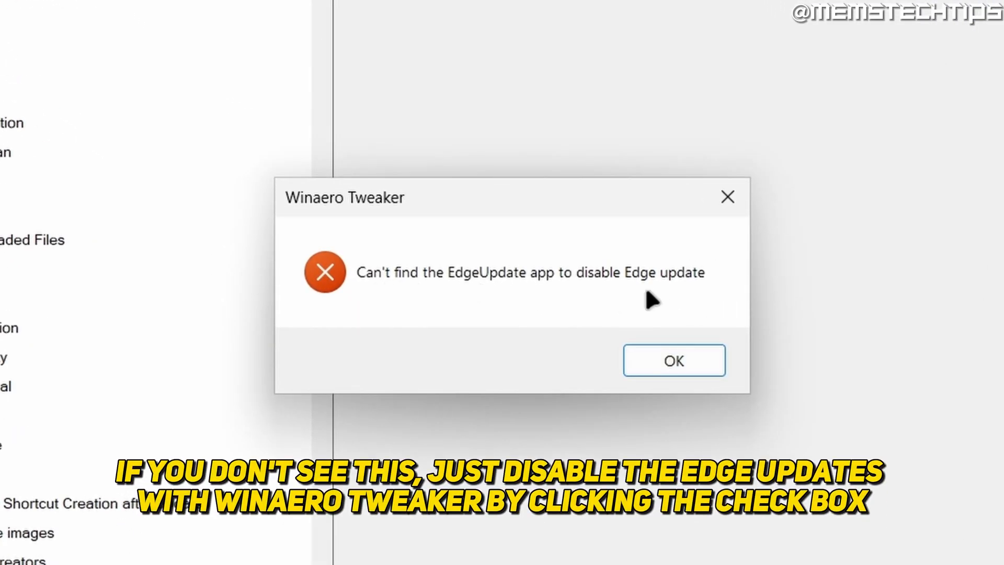
{"action": "mouse_move", "coordinate": [631, 335]}
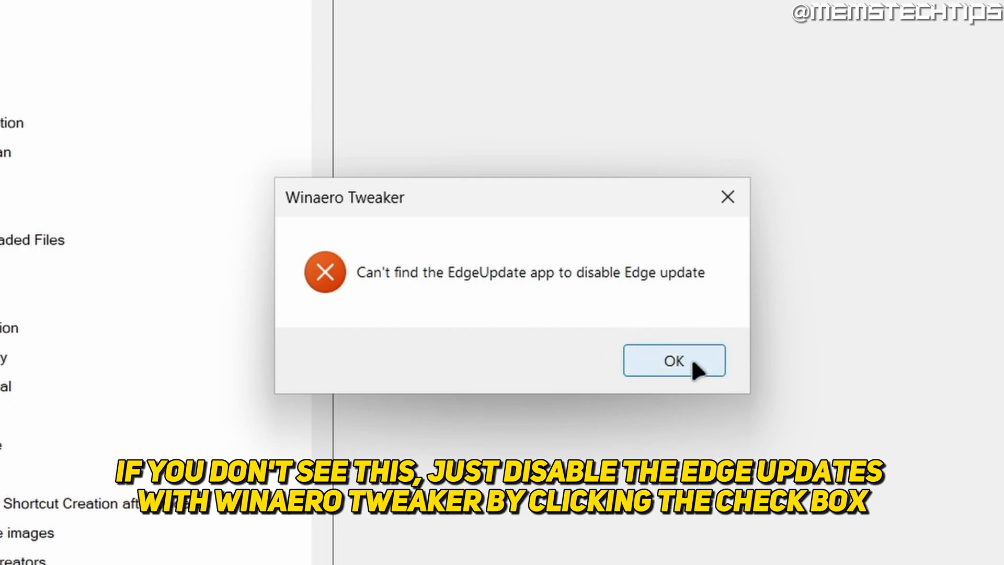
{"action": "left_click", "coordinate": [673, 360]}
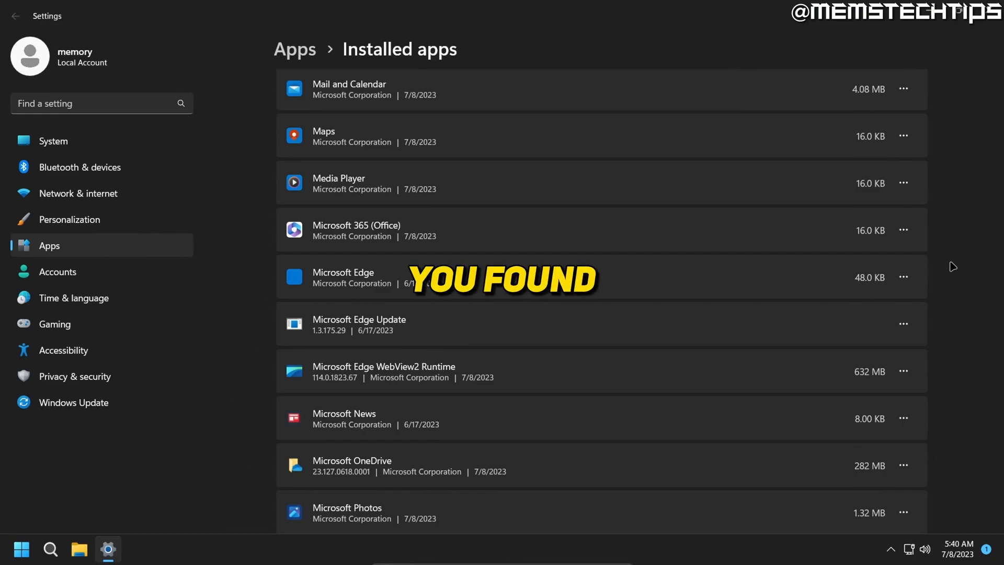